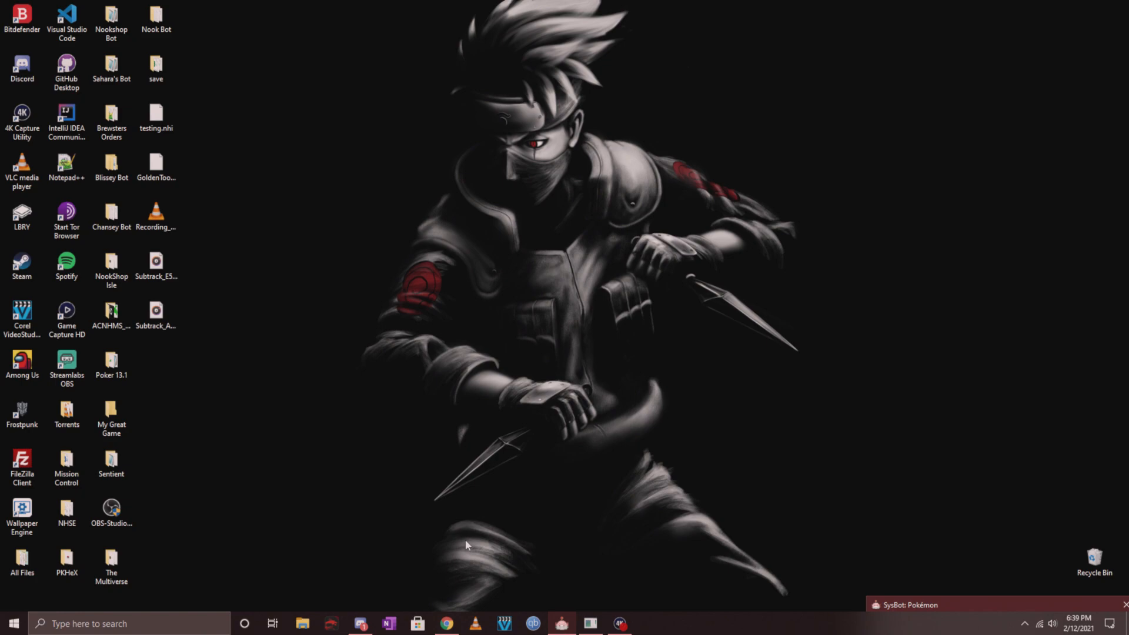
mouse_move(517, 588)
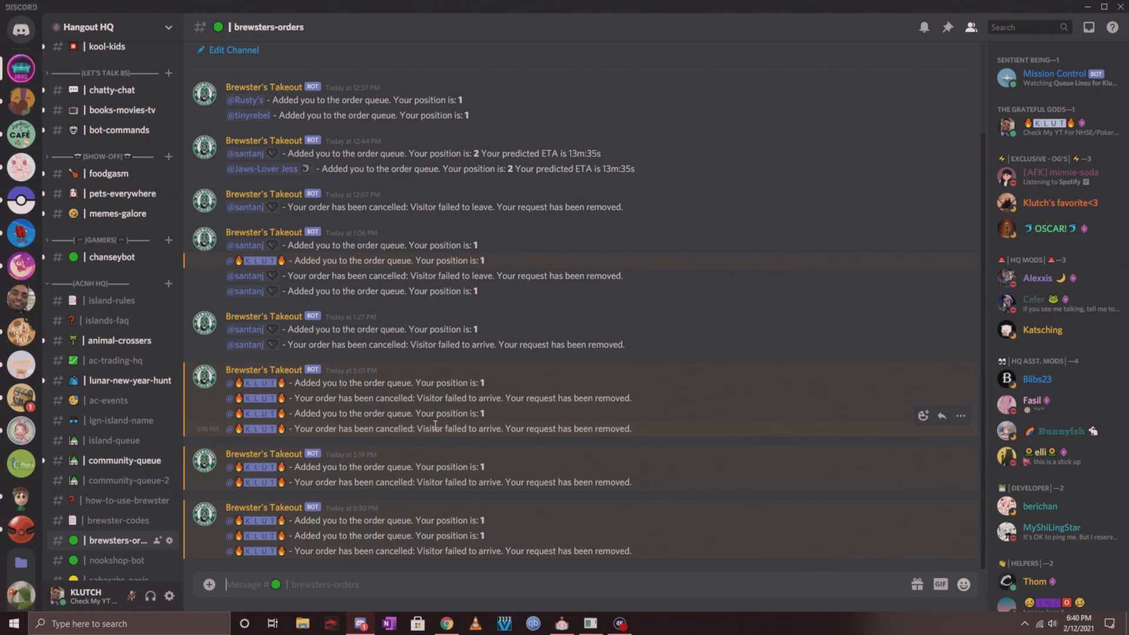
mouse_move(434, 444)
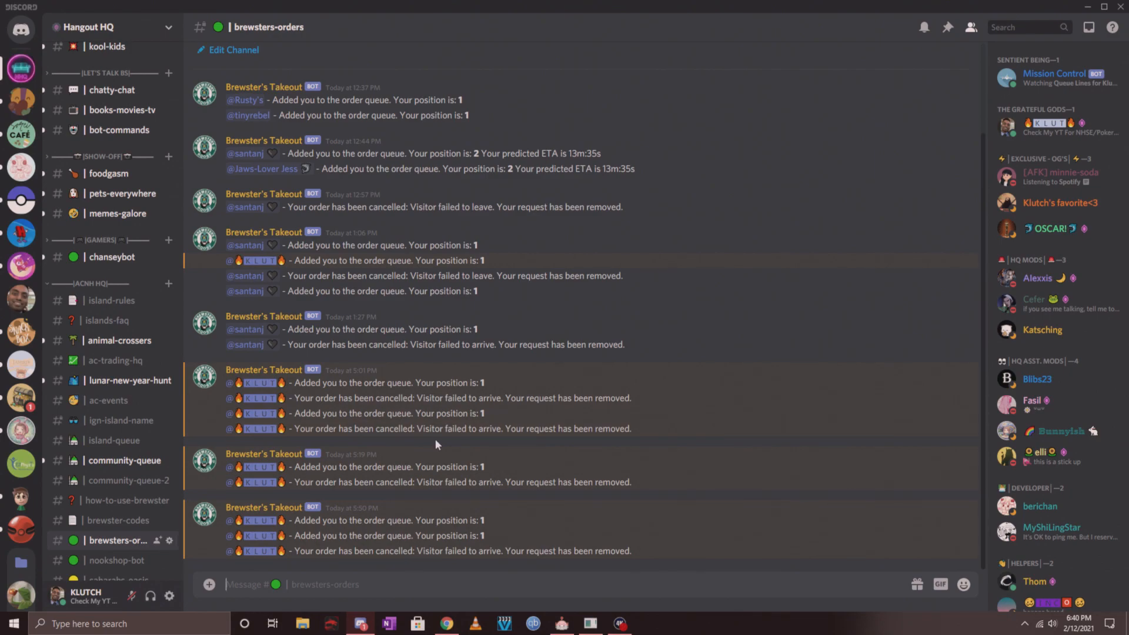
mouse_move(1083, 13)
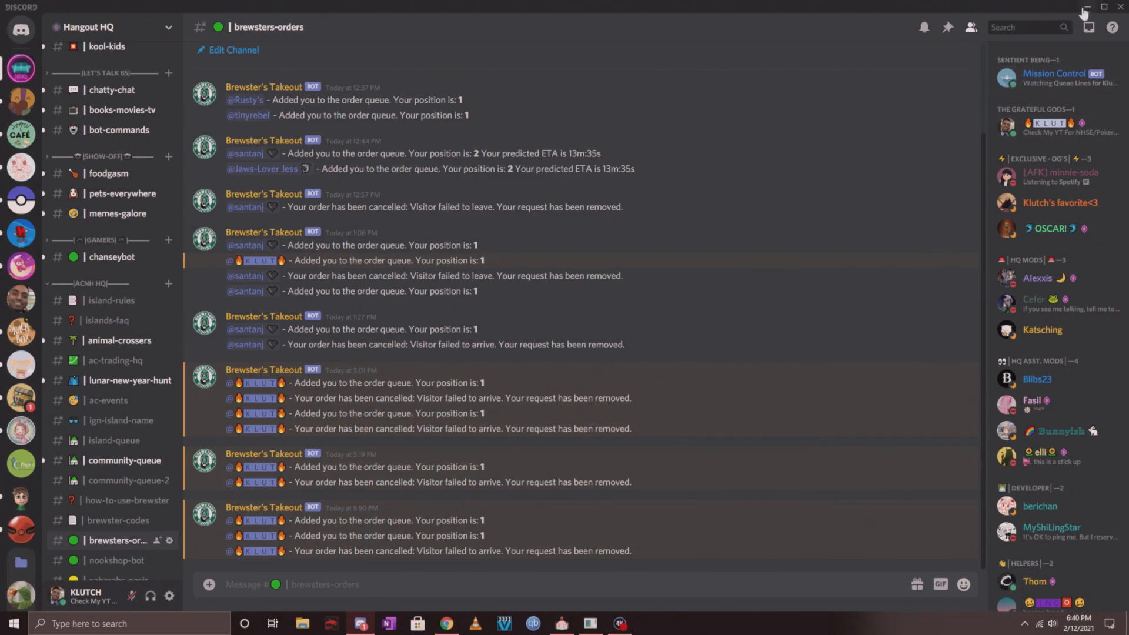
Step: Scroll the Releases page down to the 0.86-a Assets list with the apk, Mac, Windows and iOS downloads
click(444, 623)
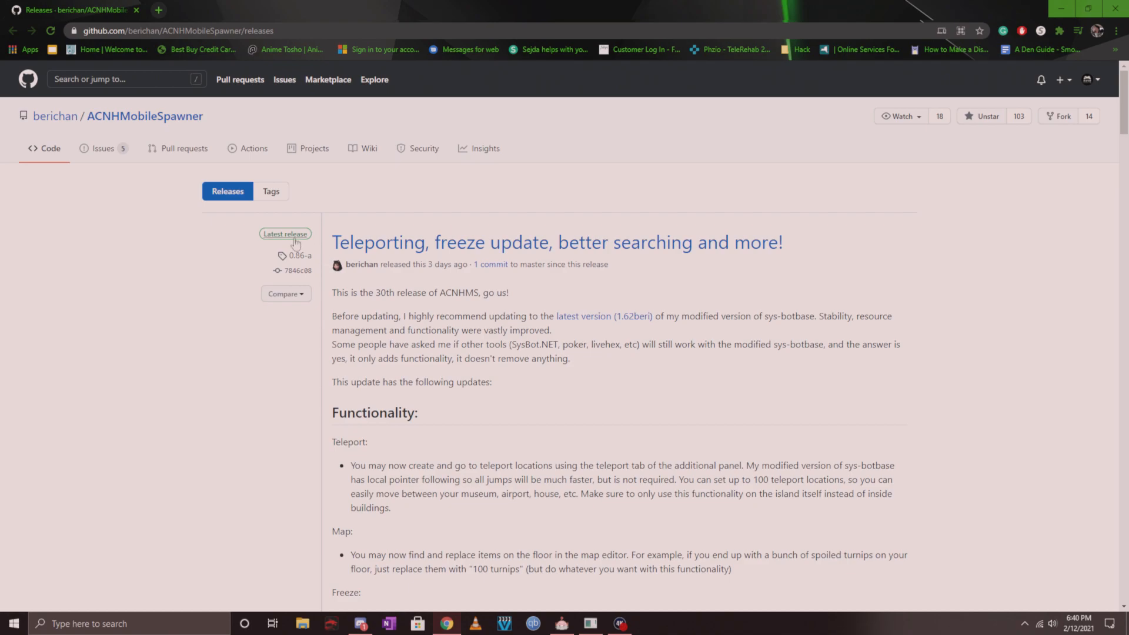
mouse_move(288, 247)
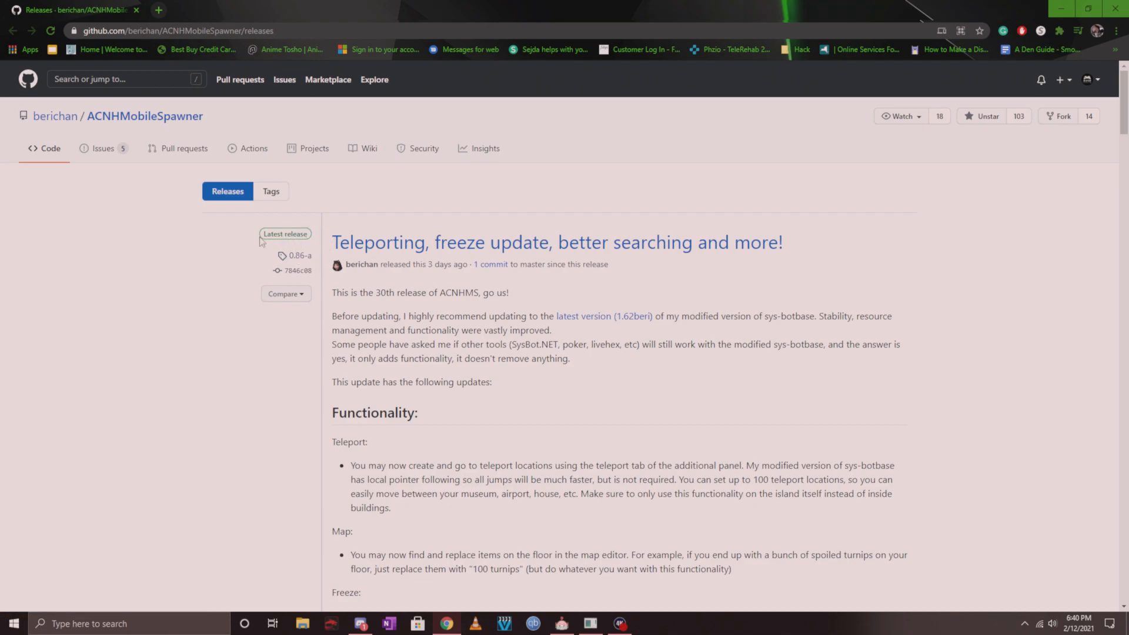
scroll(down, 3)
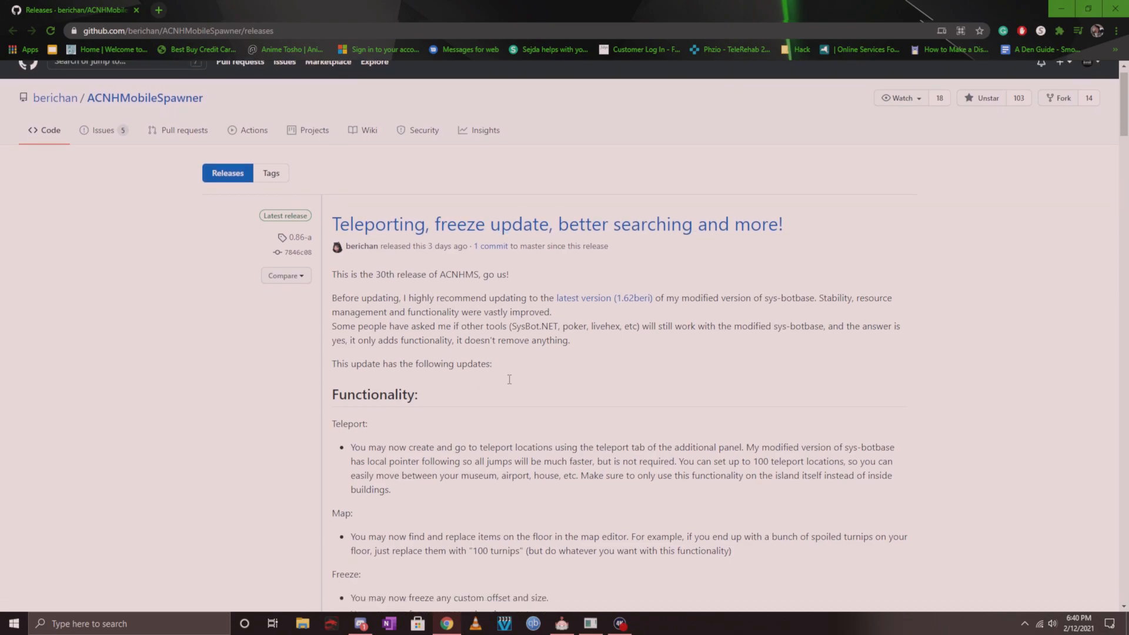
scroll(down, 3)
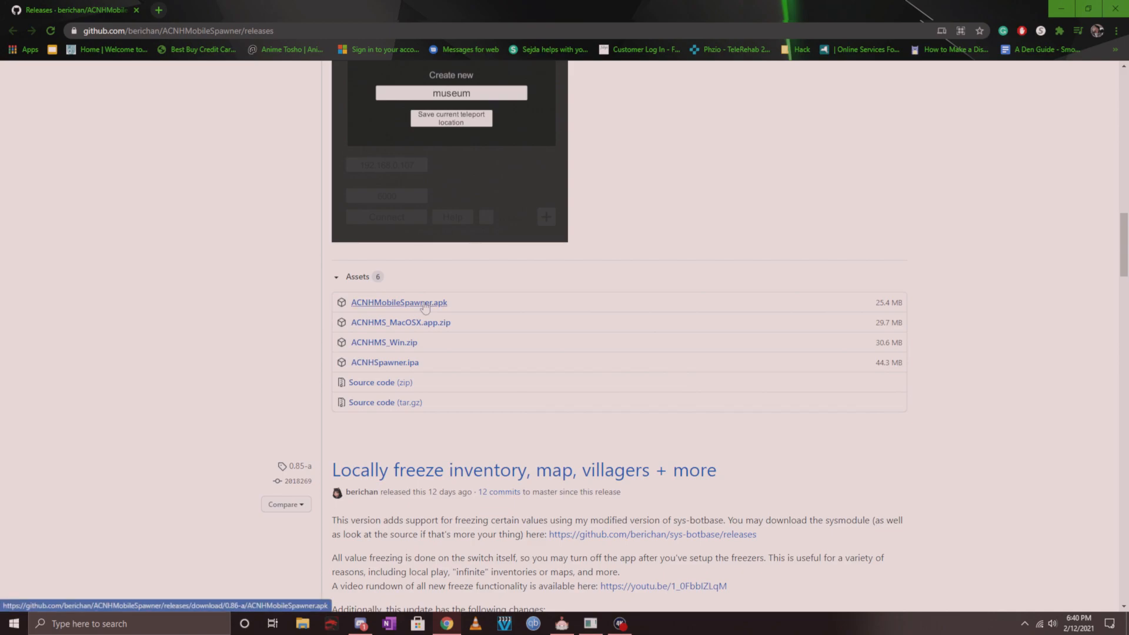
mouse_move(399, 322)
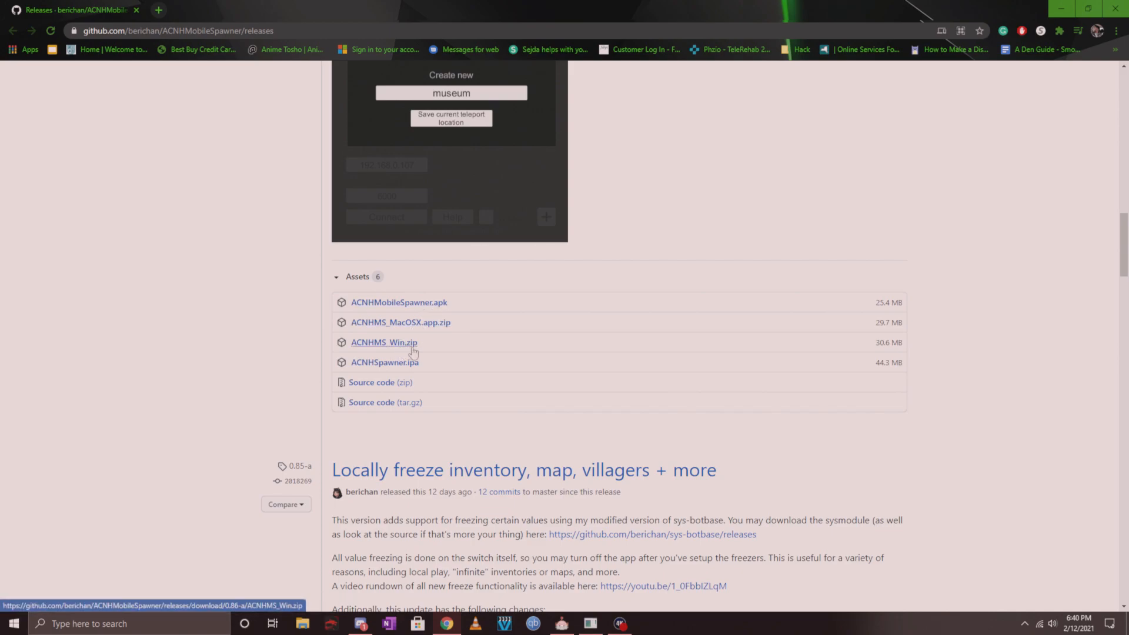
mouse_move(430, 330)
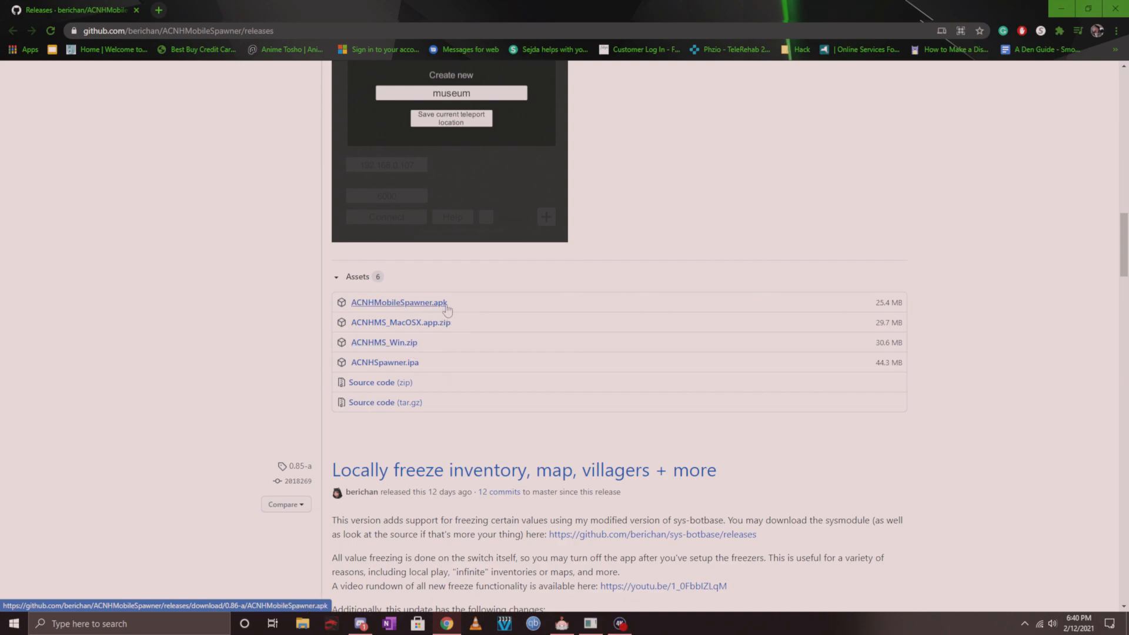
mouse_move(445, 310)
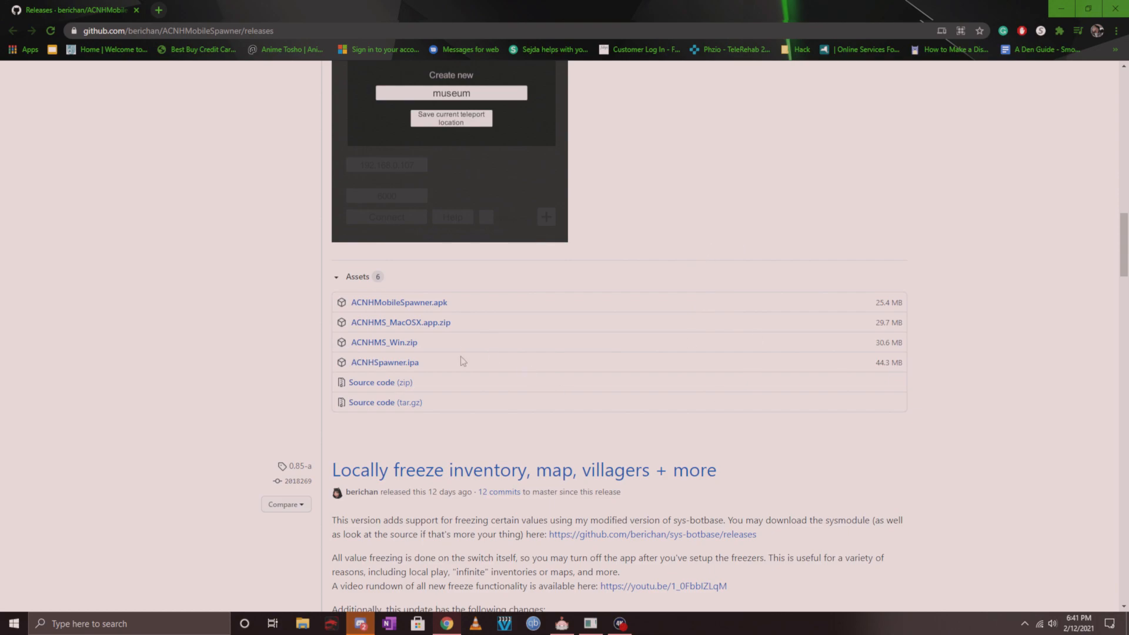
mouse_move(460, 376)
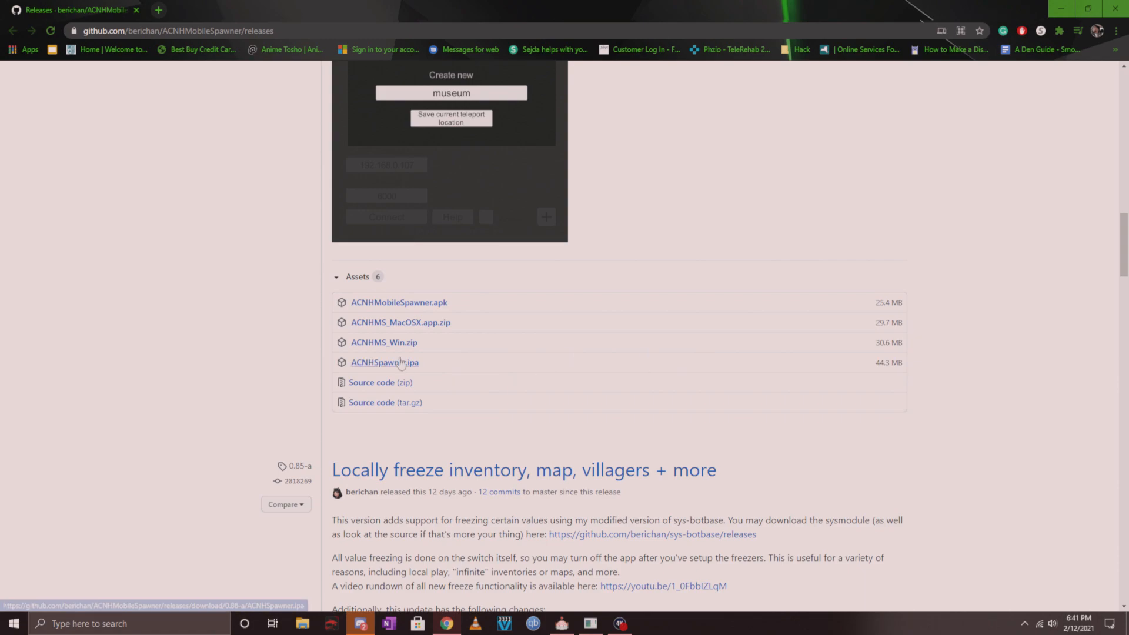
mouse_move(383, 342)
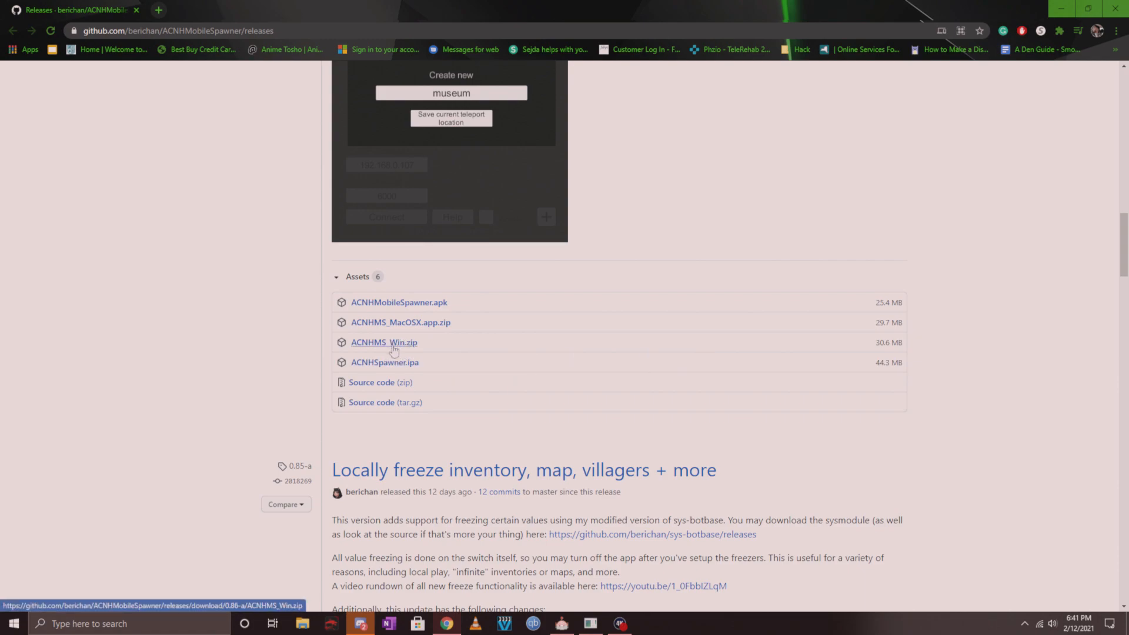
mouse_move(419, 347)
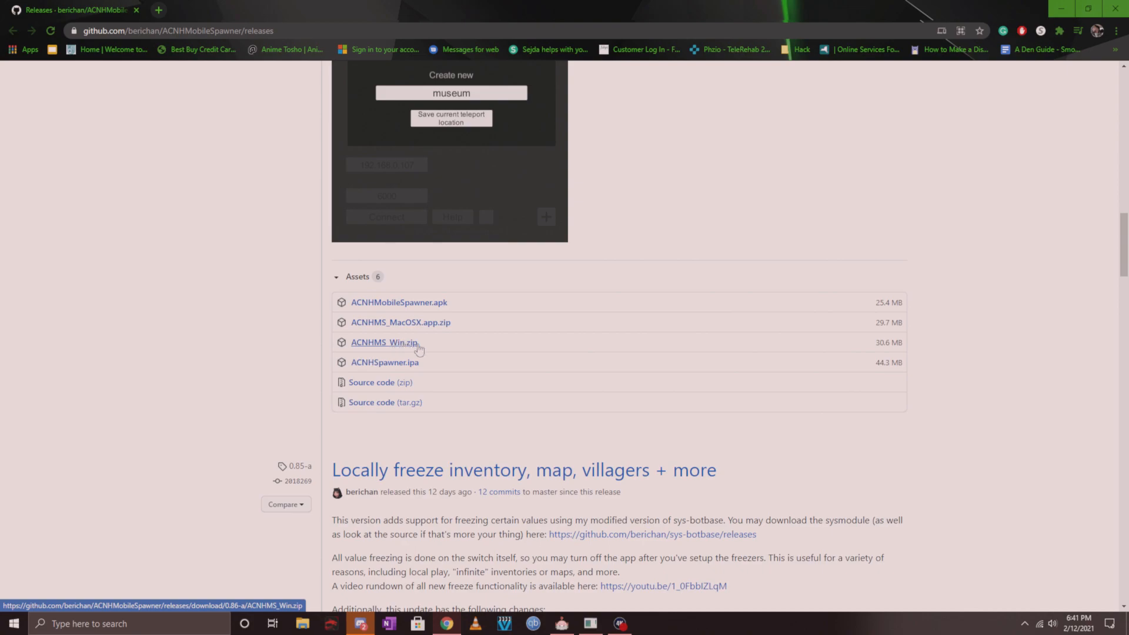
mouse_move(399, 351)
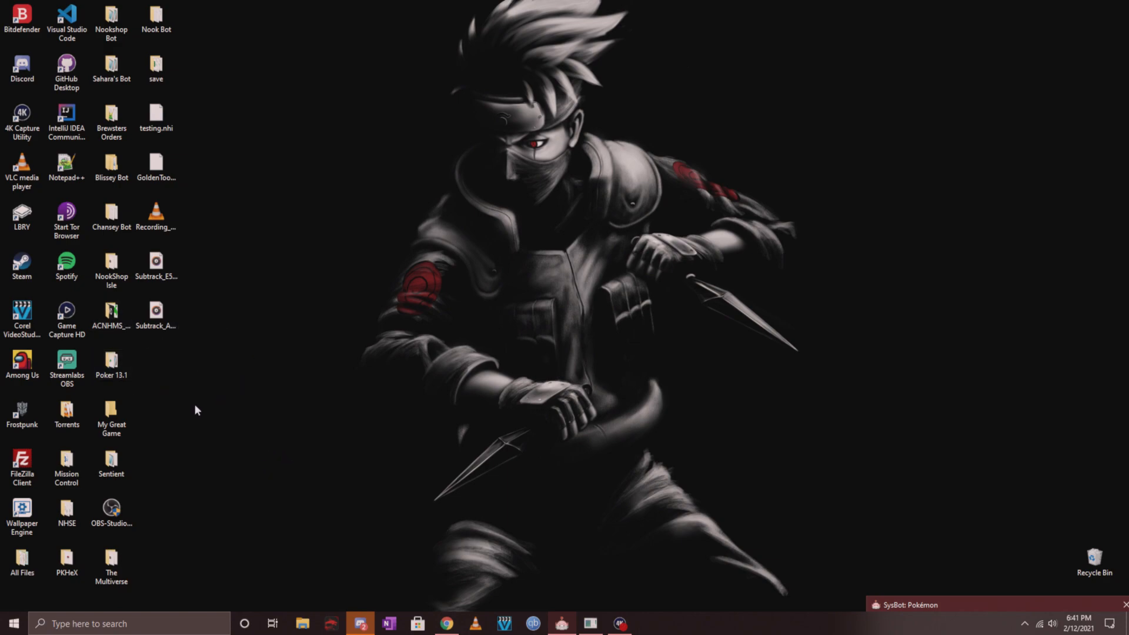
Step: Open the ACNHMS_Win desktop folder and launch ACNHSpawner.exe to its empty catalogue
click(110, 313)
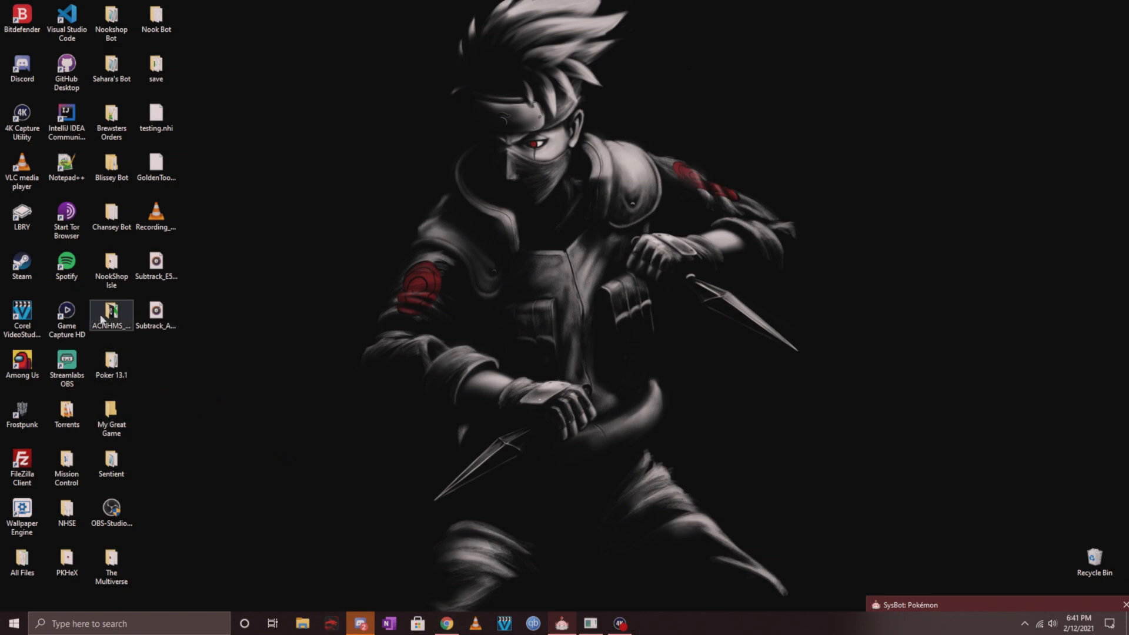
click(111, 316)
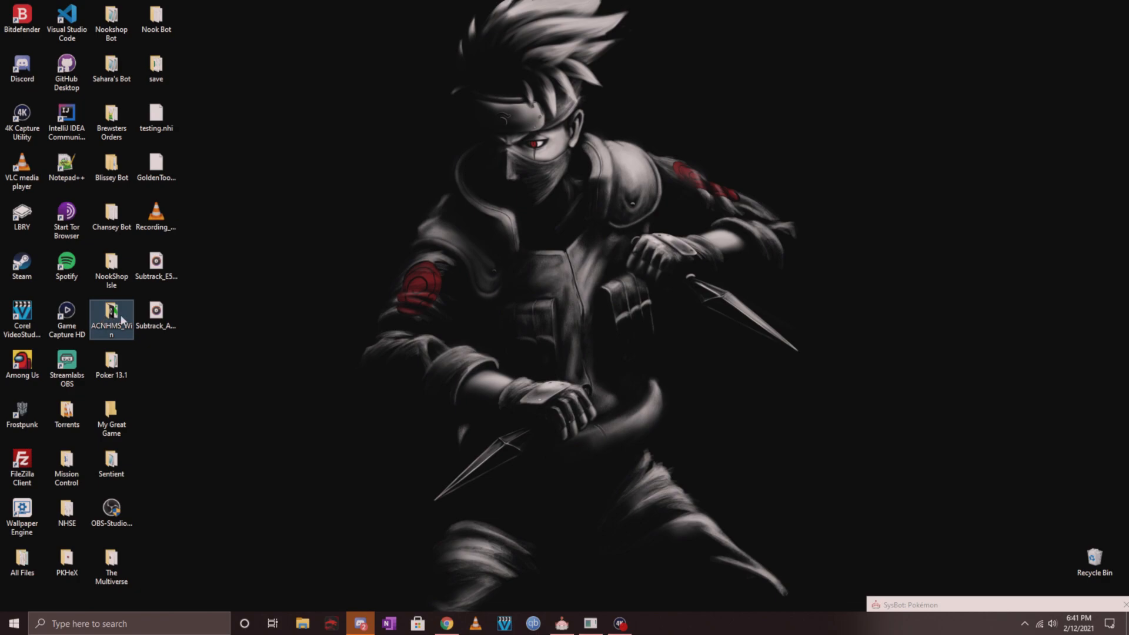
double_click(111, 316)
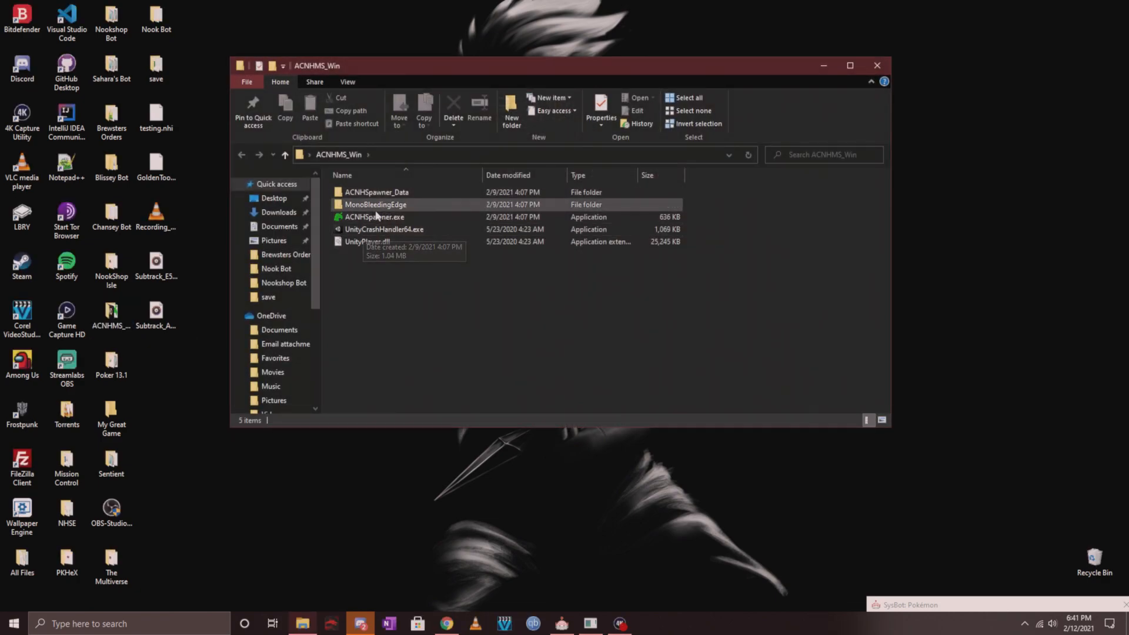
mouse_move(387, 216)
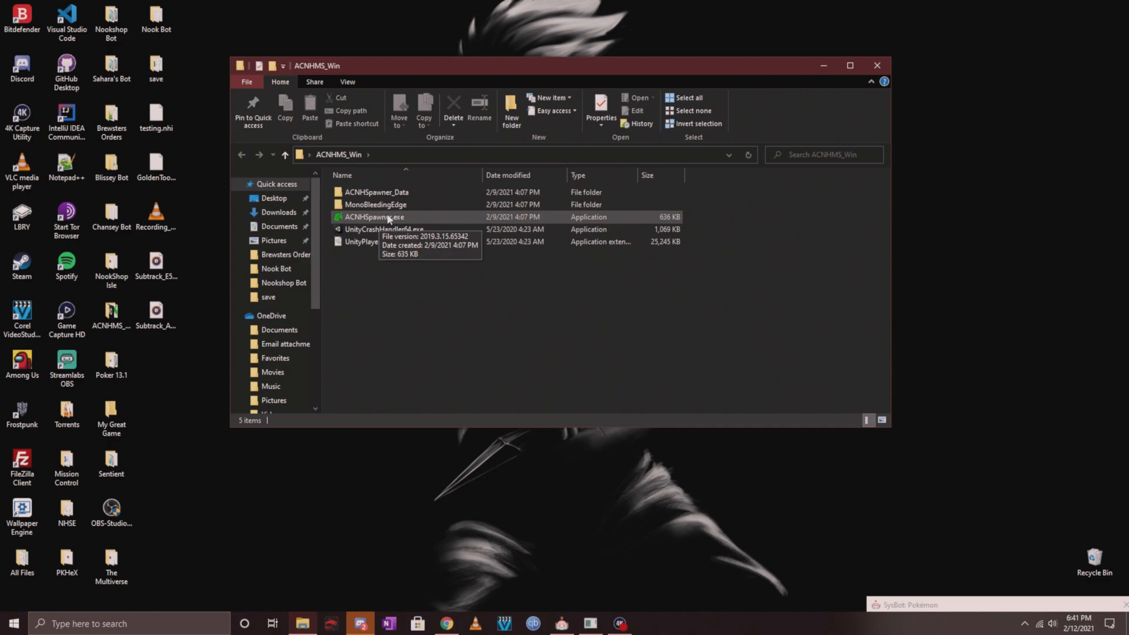
double_click(374, 216)
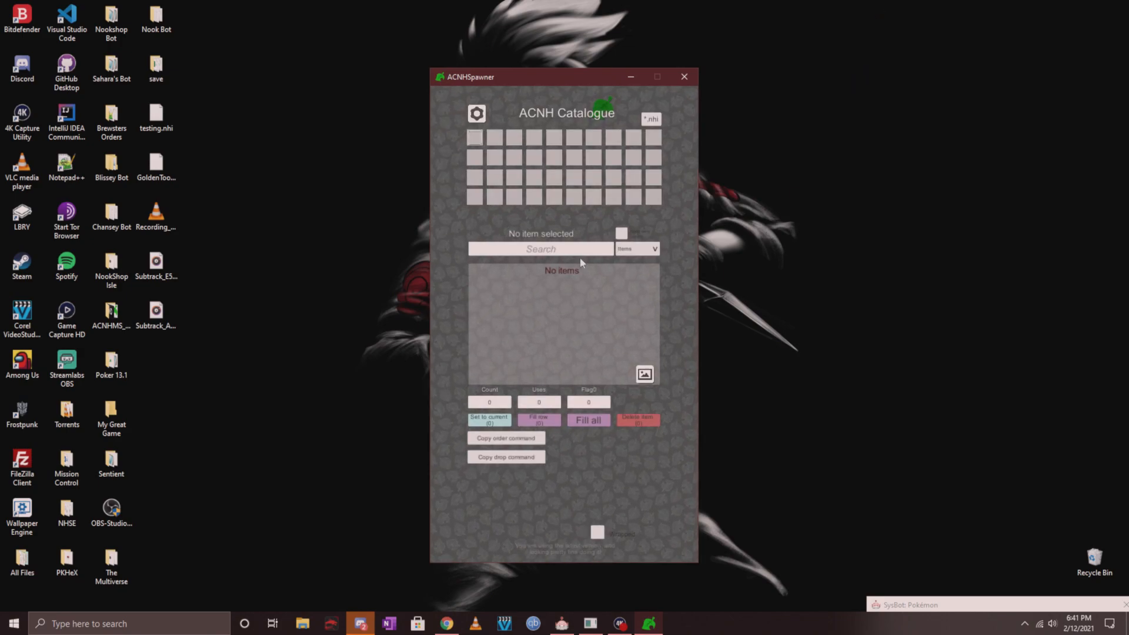
mouse_move(524, 294)
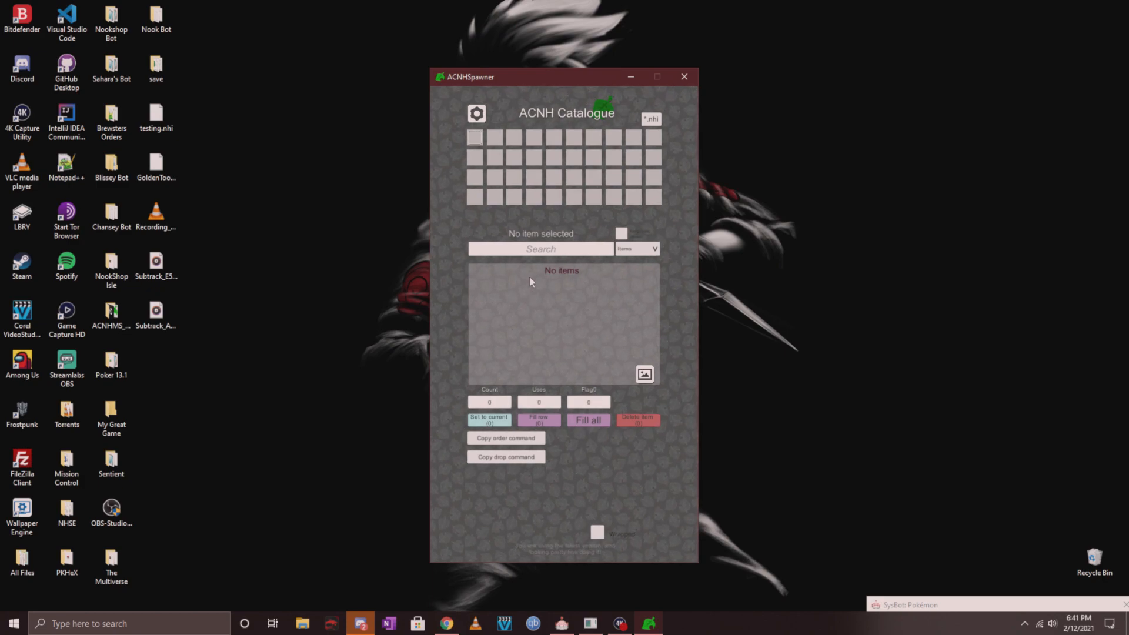
mouse_move(604, 316)
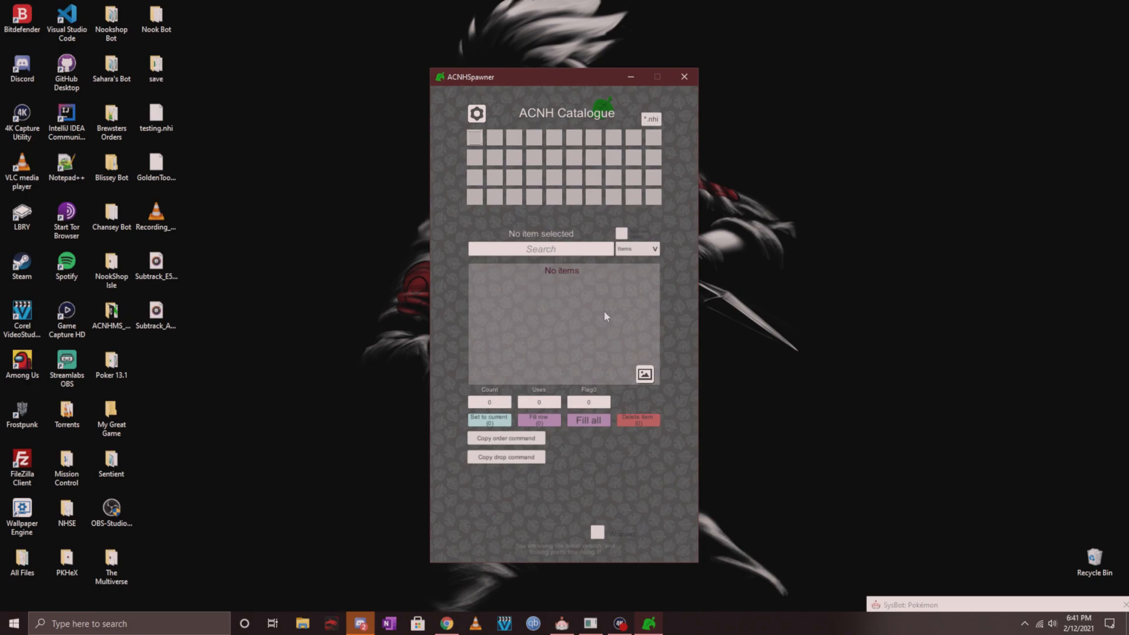
Step: In Settings, rebuild the item sprites, review search and catalogue mode, then close the panel
click(476, 114)
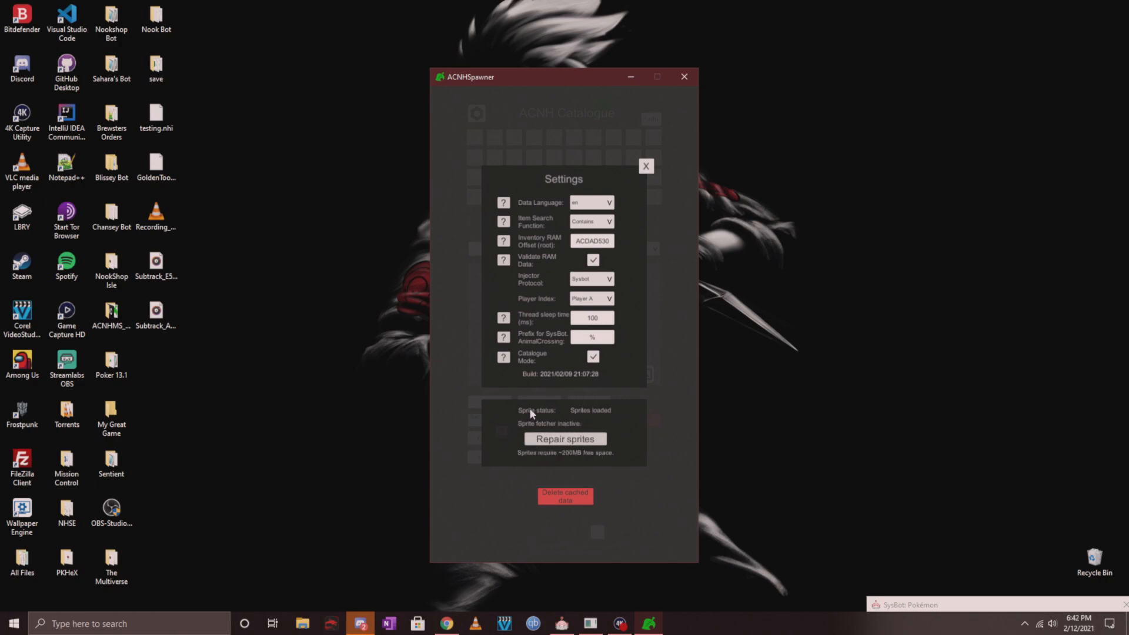
mouse_move(554, 465)
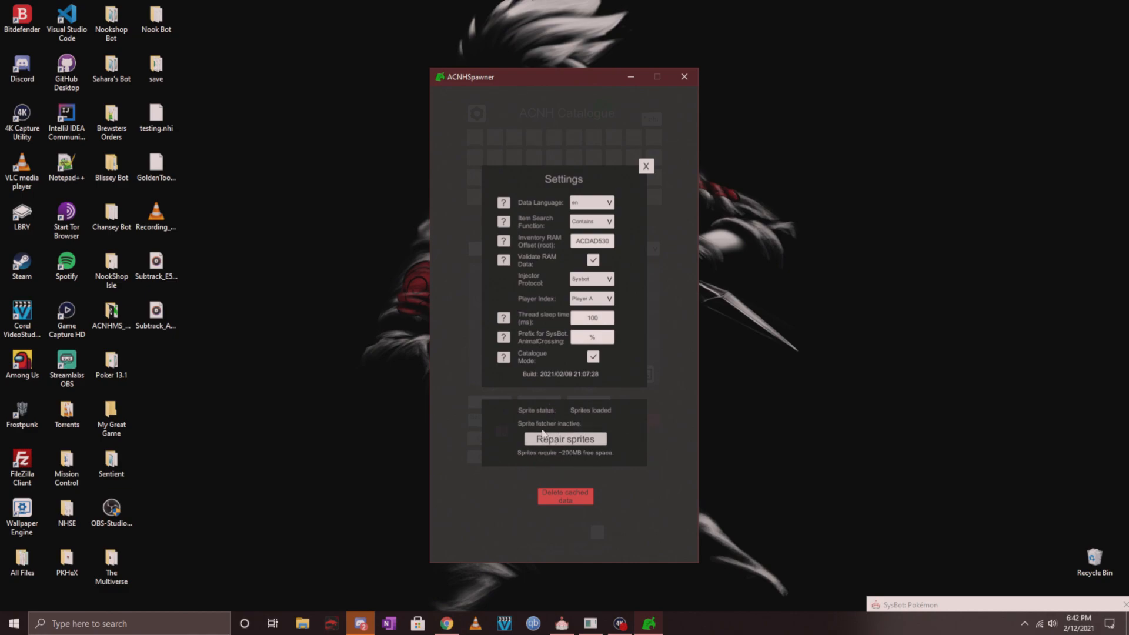
click(565, 438)
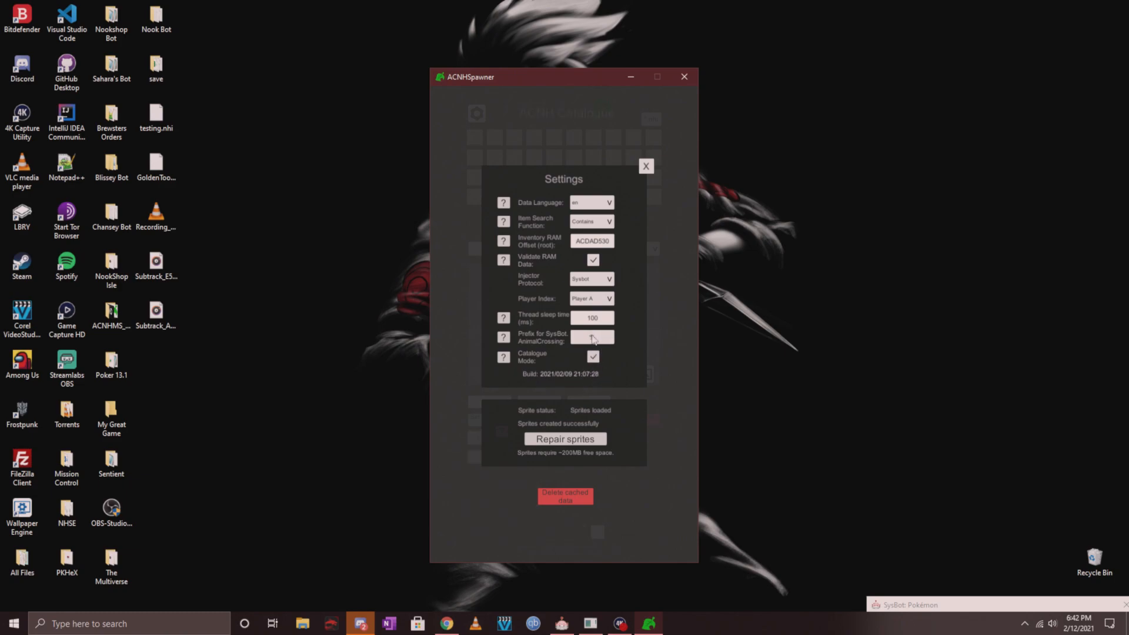
text(%)
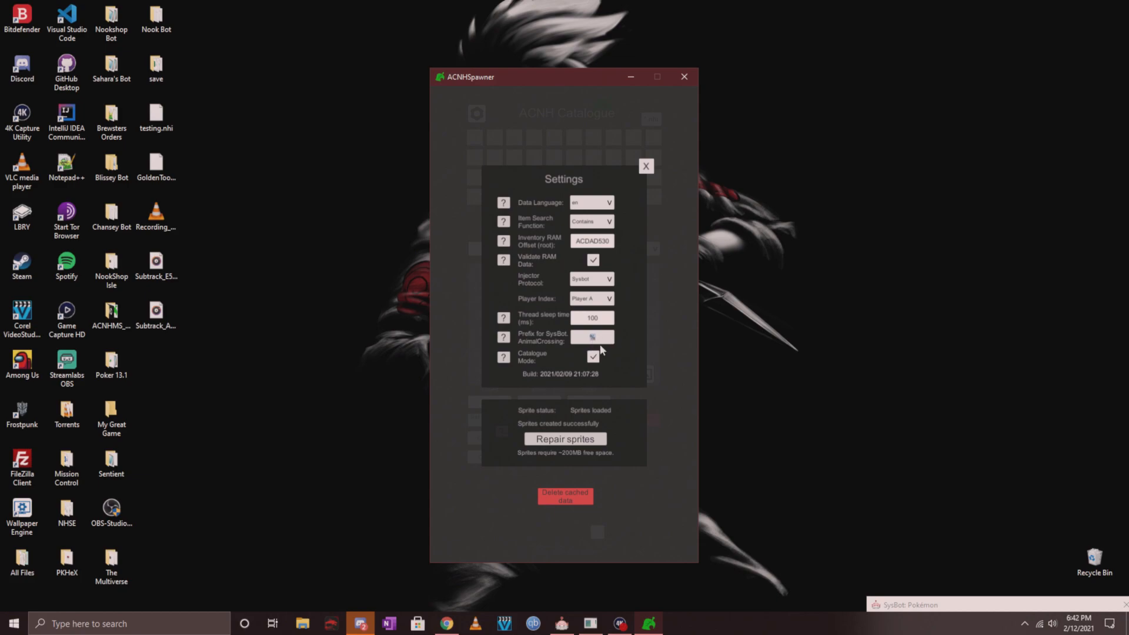
mouse_move(590, 371)
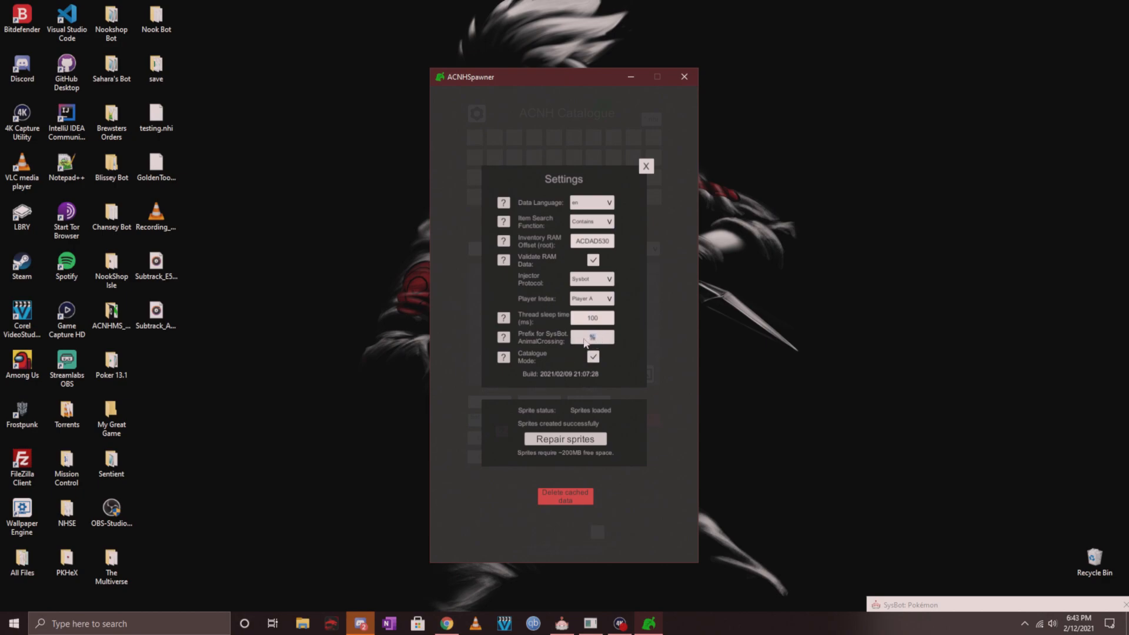
mouse_move(697, 241)
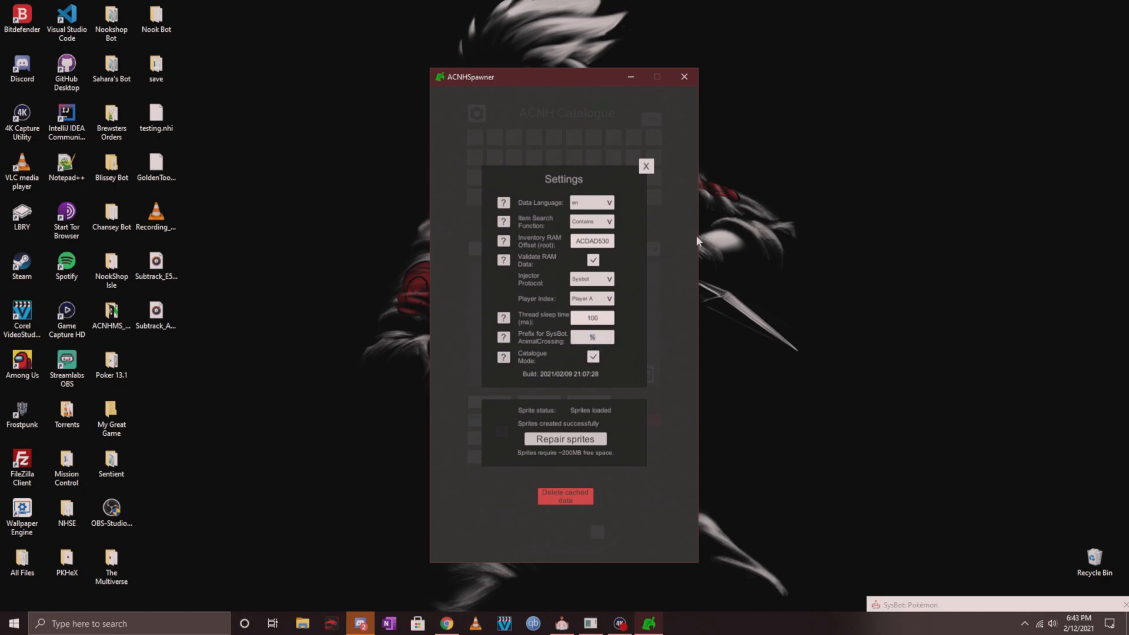
mouse_move(594, 410)
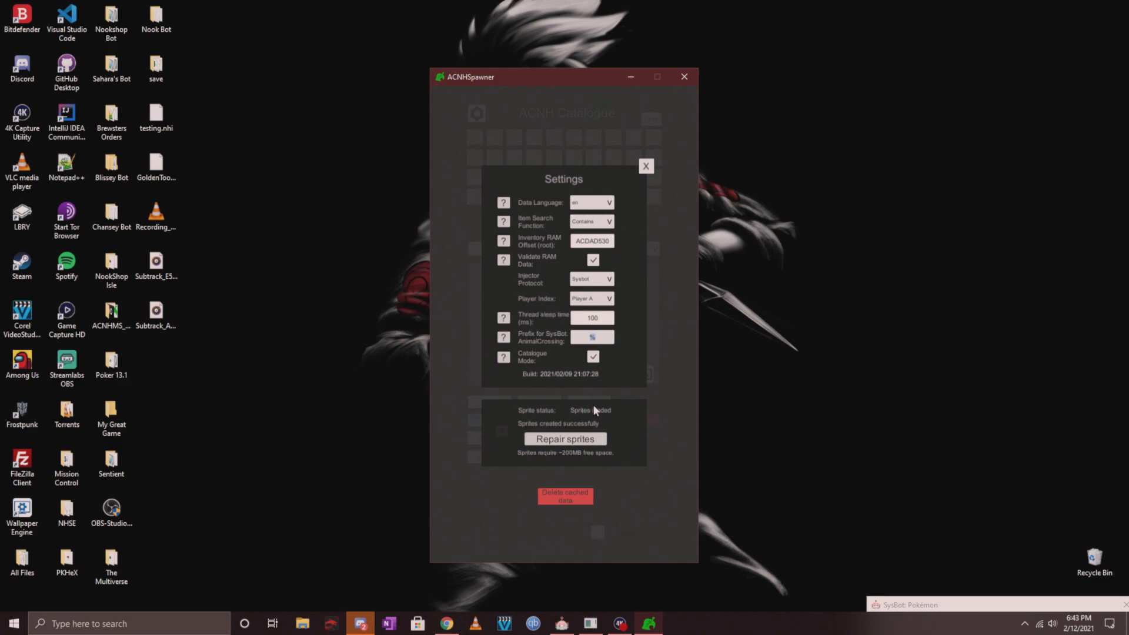
click(644, 165)
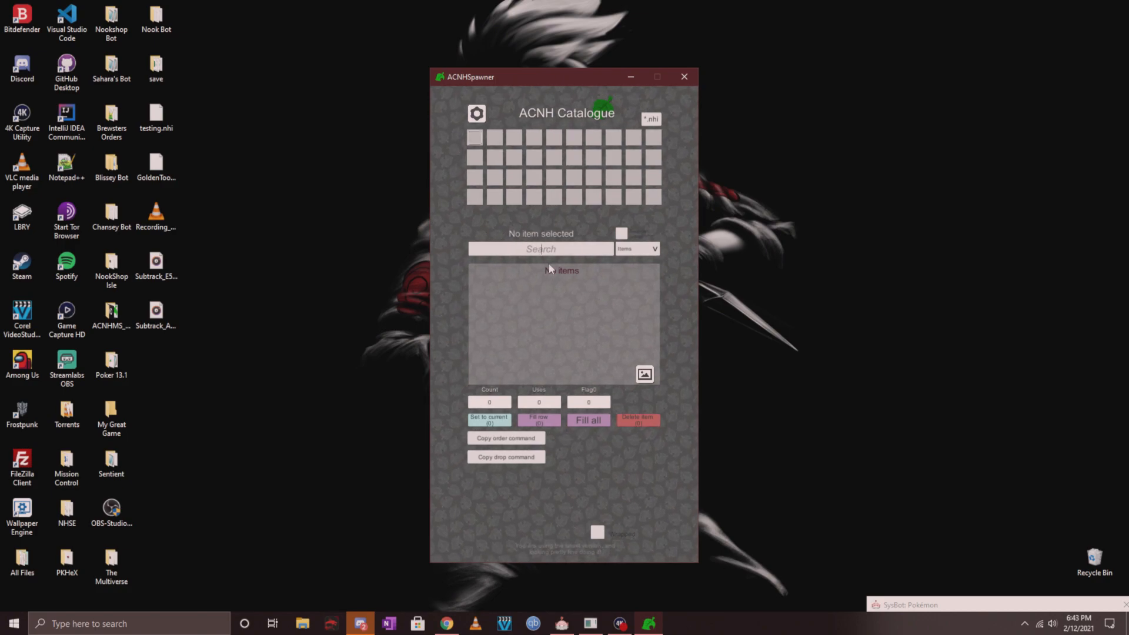
Step: Search 'diner chair' and pick it from the results for the first slot
text(diner chair)
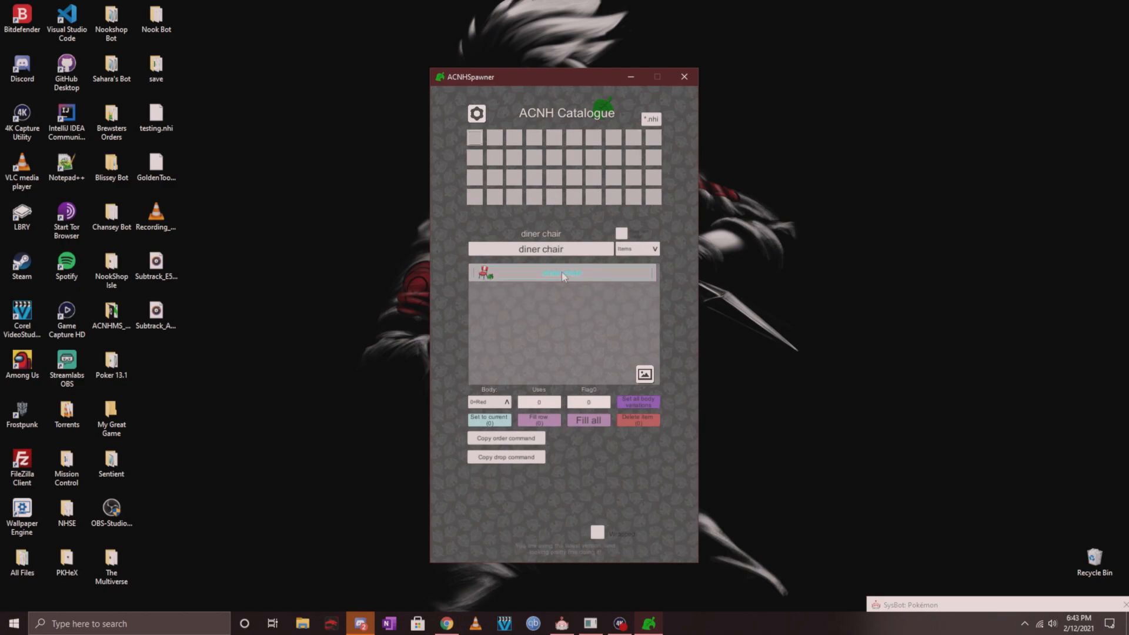
click(541, 248)
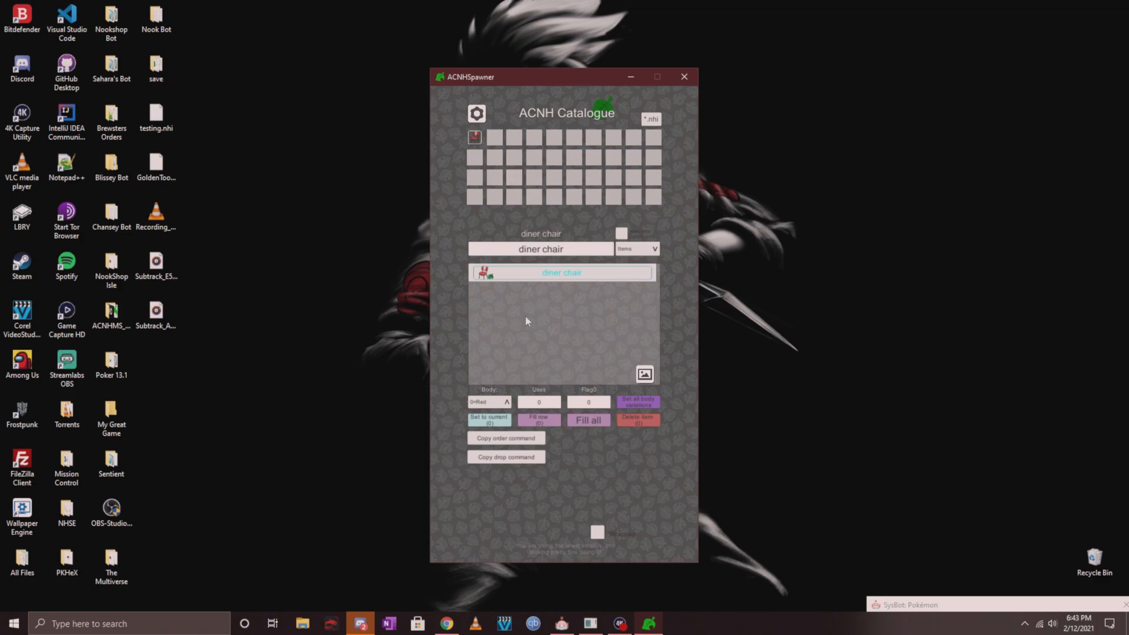
mouse_move(564, 302)
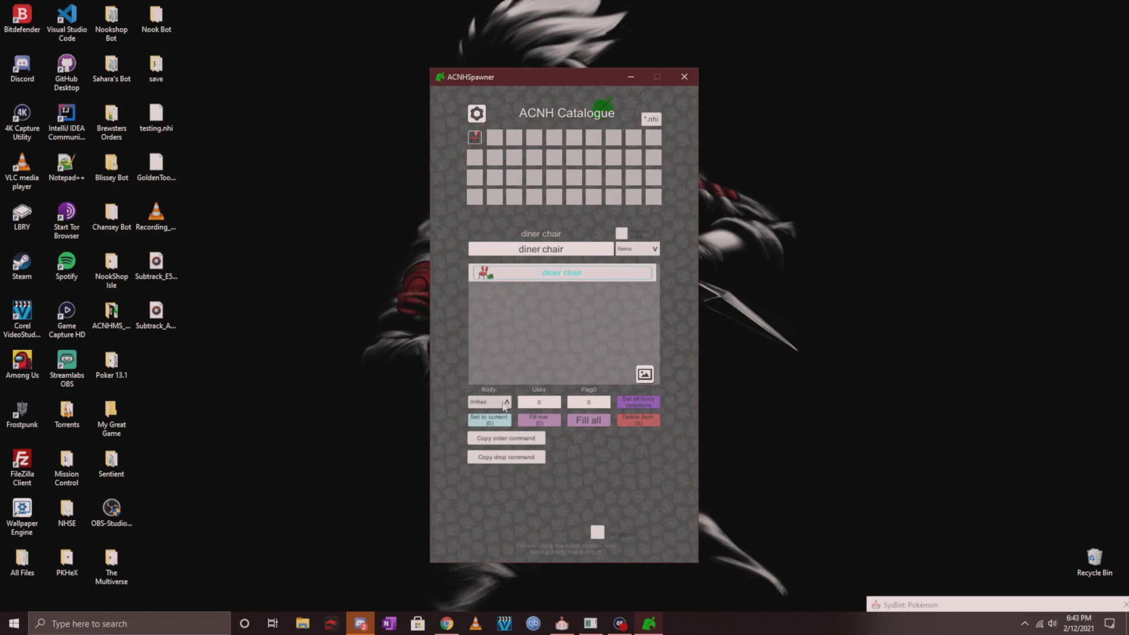
Step: Choose the blue body variation and place the blue diner chair in the second slot
click(505, 402)
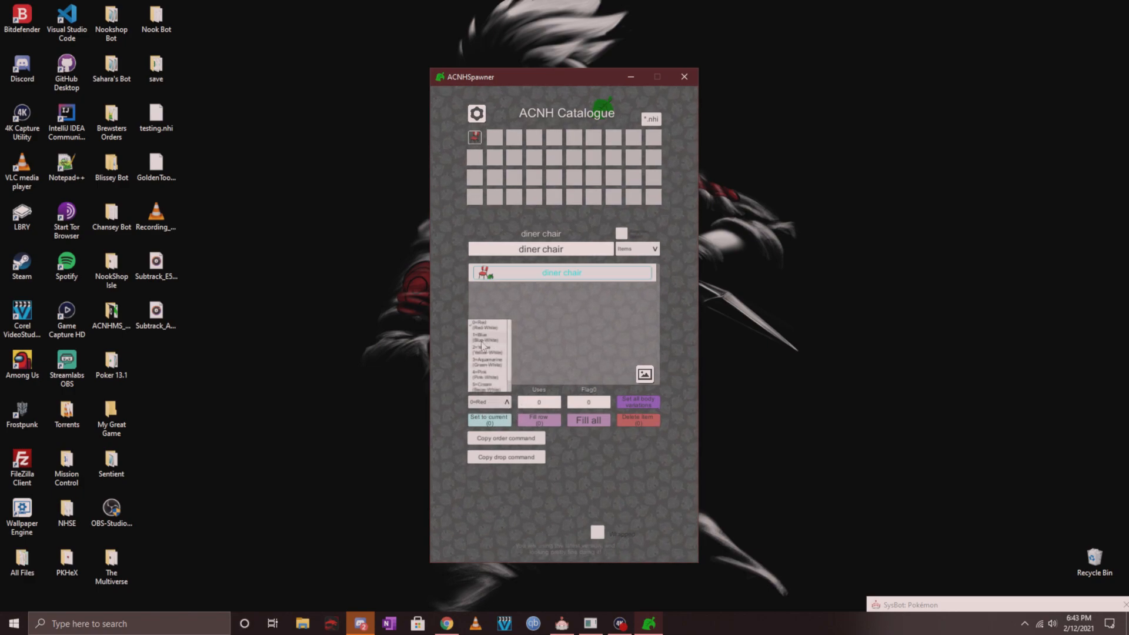
click(488, 341)
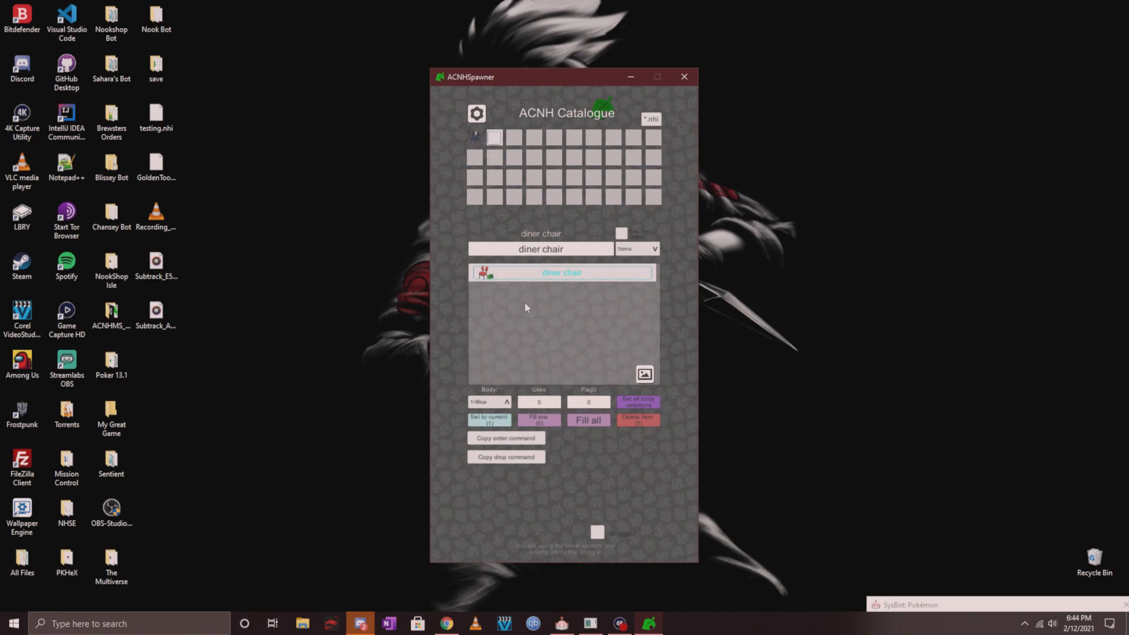
click(505, 401)
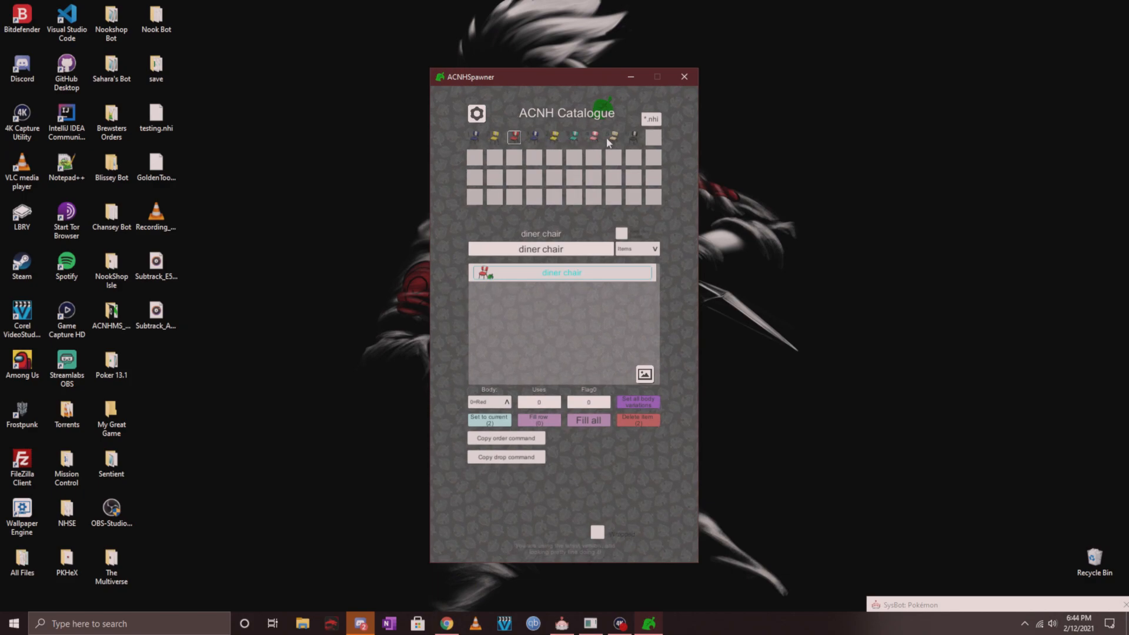
mouse_move(557, 152)
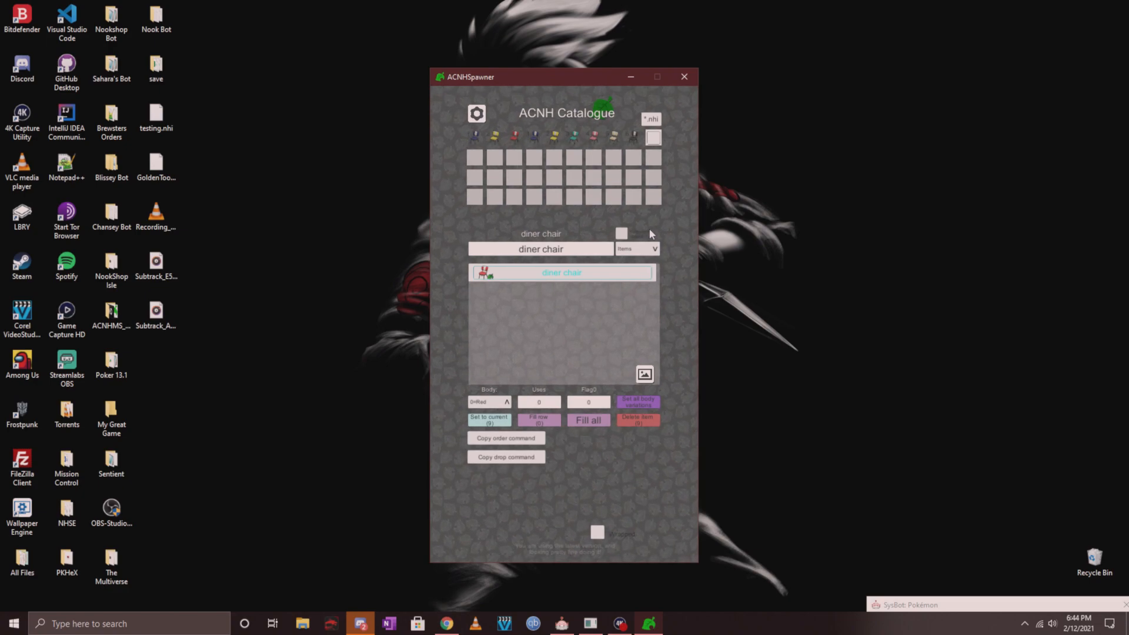
Step: Switch the catalogue category to DIY Recipes and choose the cherry-blossom flooring recipe
click(651, 248)
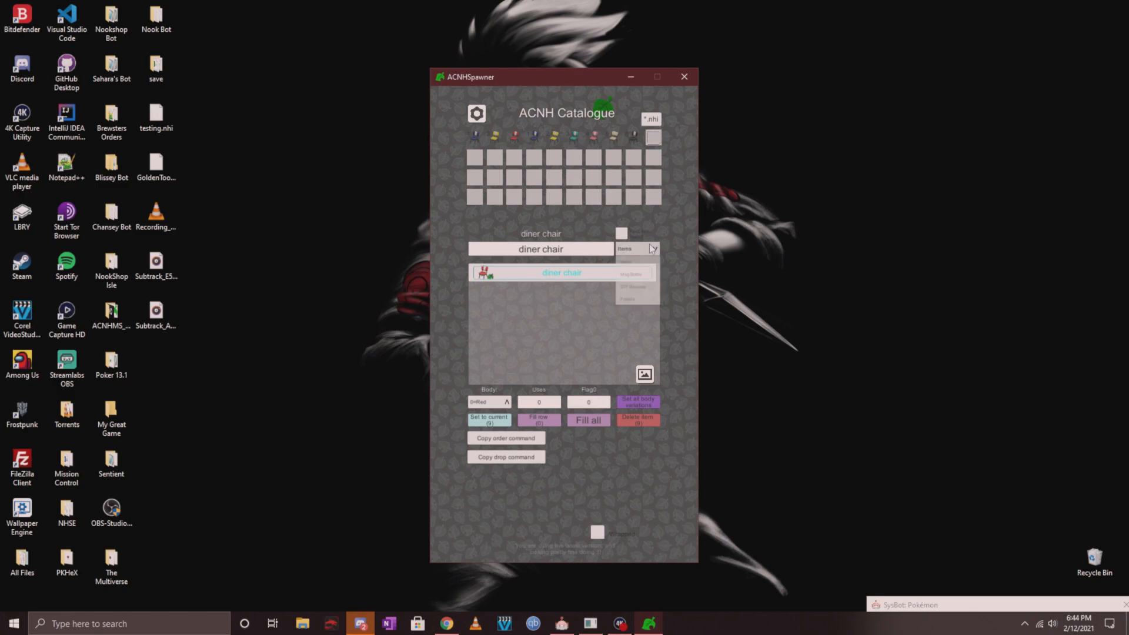
click(653, 248)
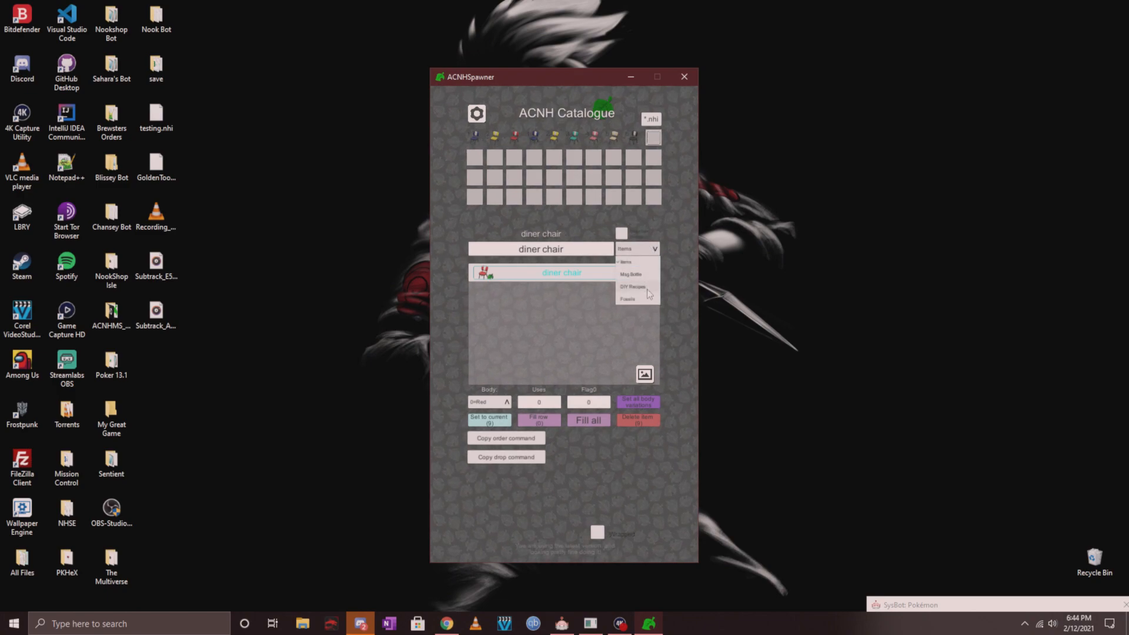
click(632, 286)
text(cherry-blo)
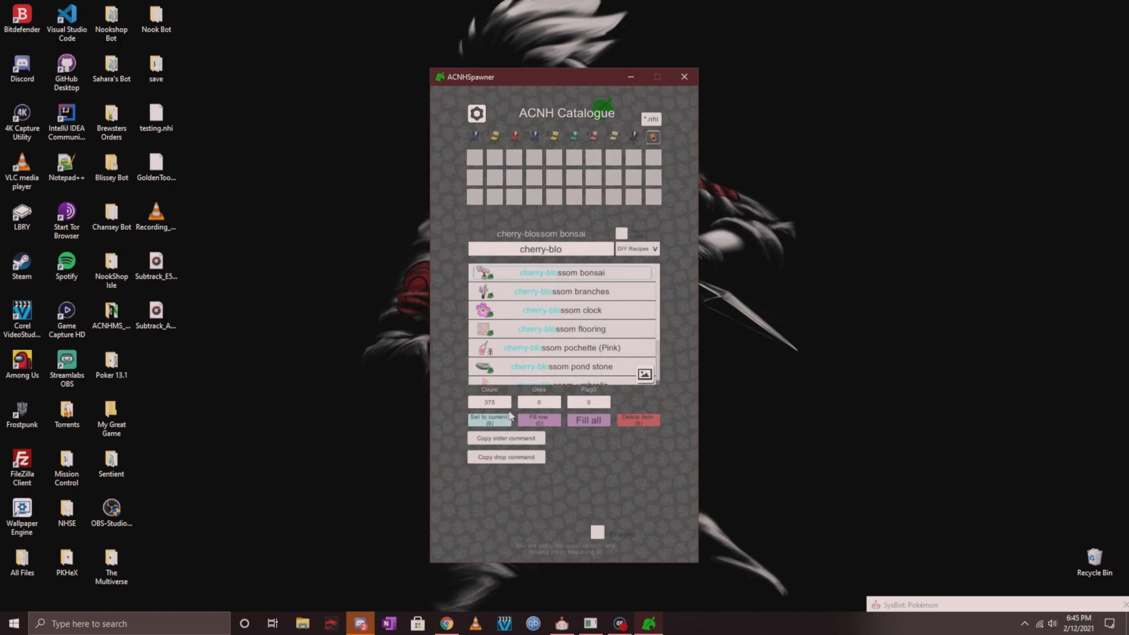
click(562, 290)
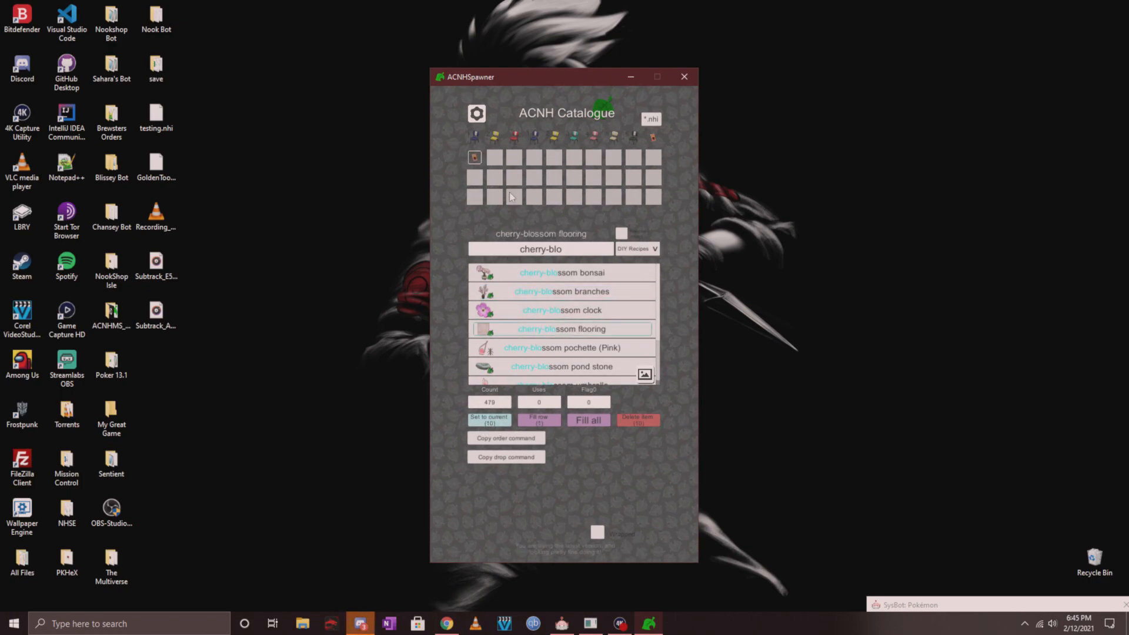
Step: Put the cherry-blossom flooring recipe in the second row's second slot, then delete it again
click(489, 419)
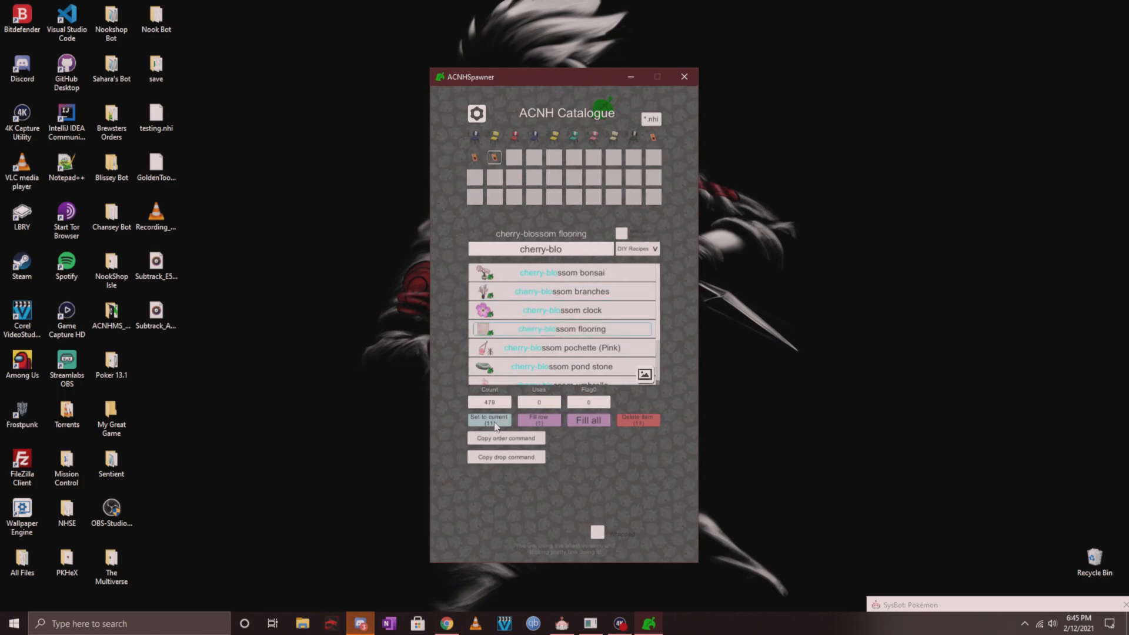
click(488, 419)
text(diner chair)
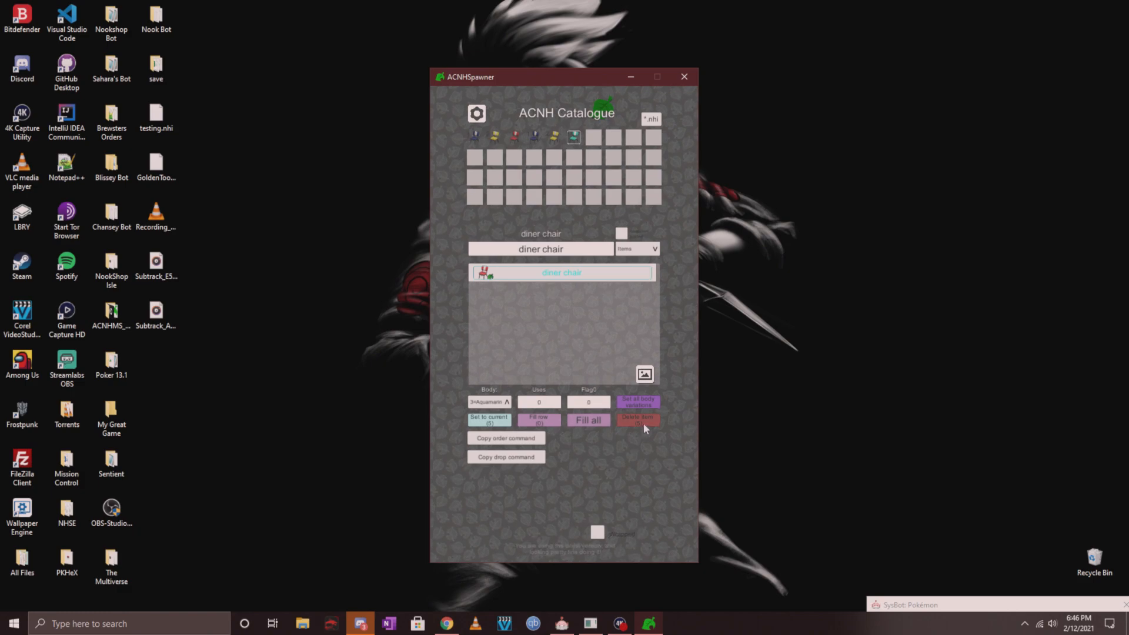
click(636, 418)
text(nook mil)
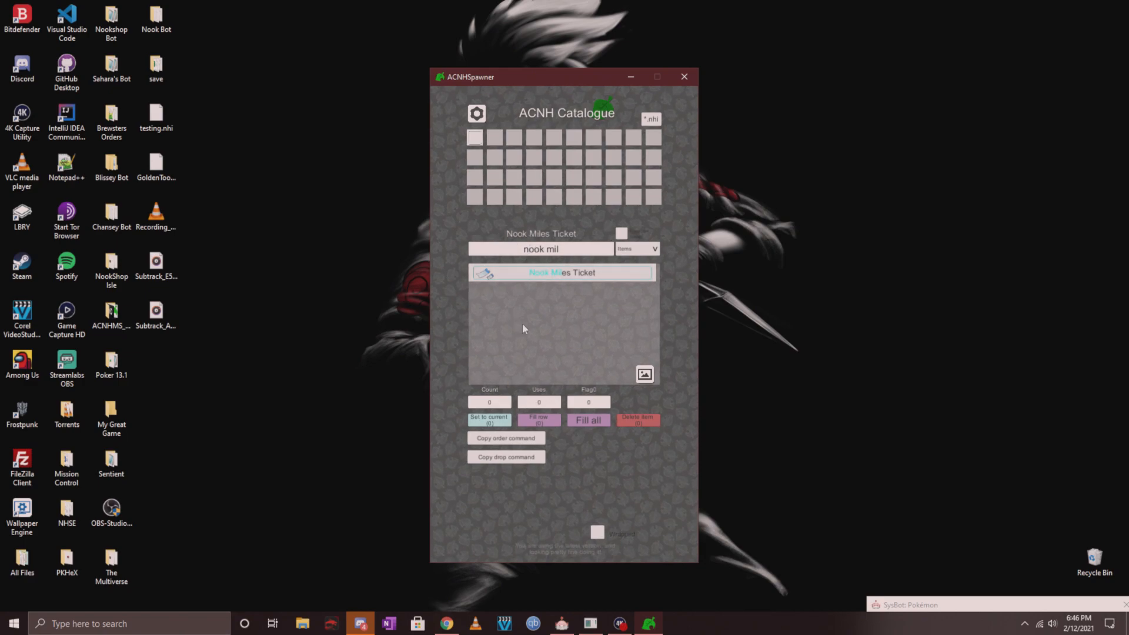
Step: Place a Nook Miles Ticket in slot 1 with count 9 and fill the first row with it
click(474, 137)
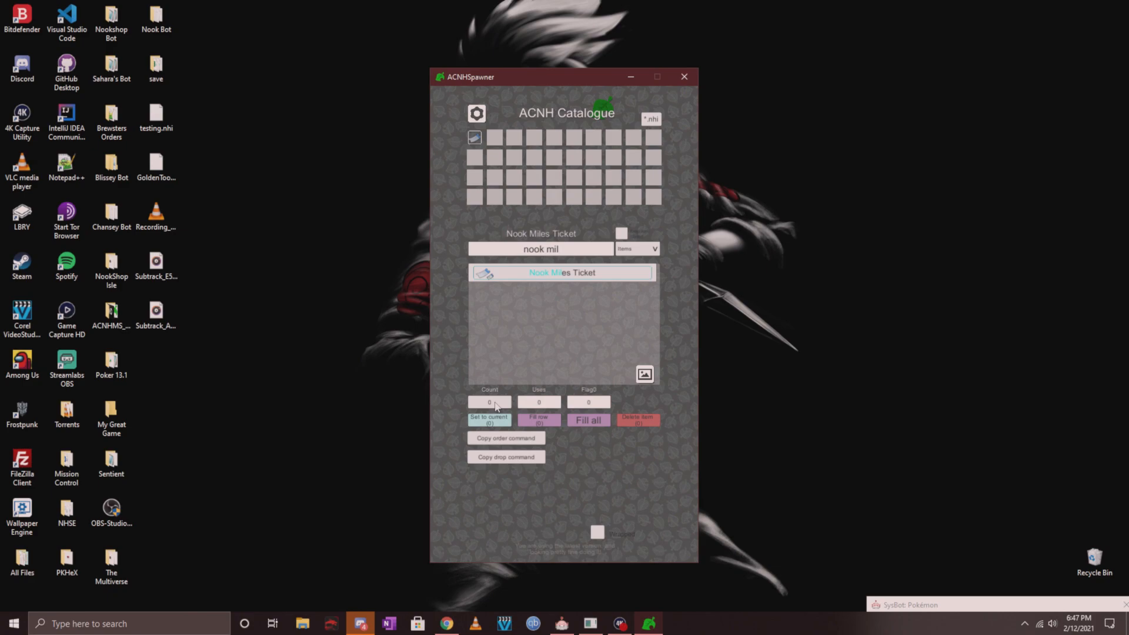
mouse_move(496, 404)
text(9)
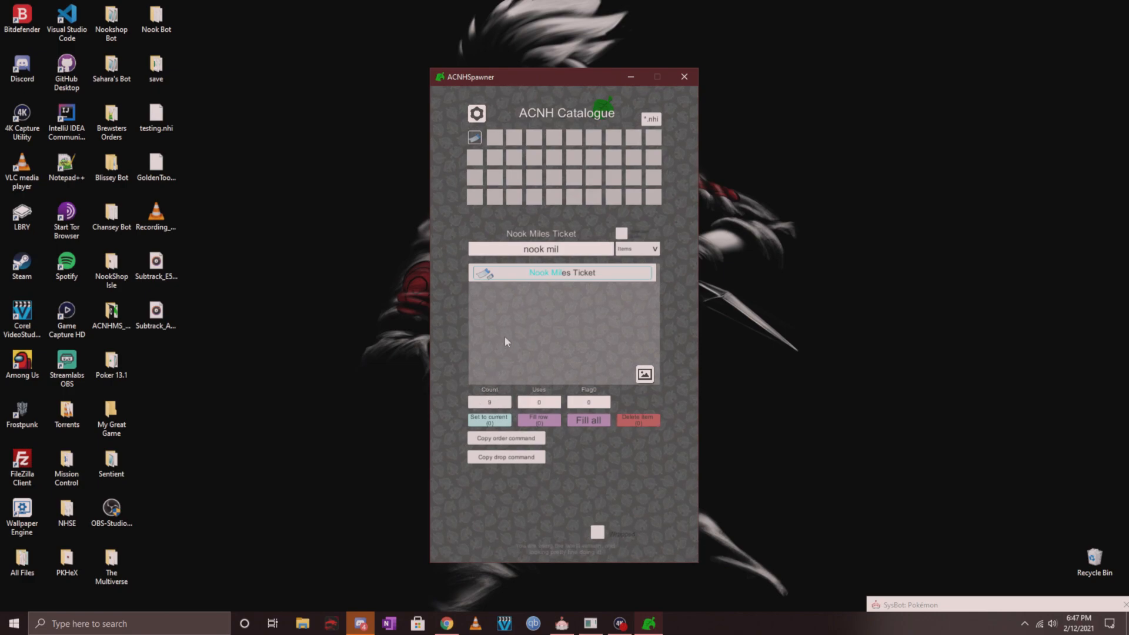
mouse_move(461, 153)
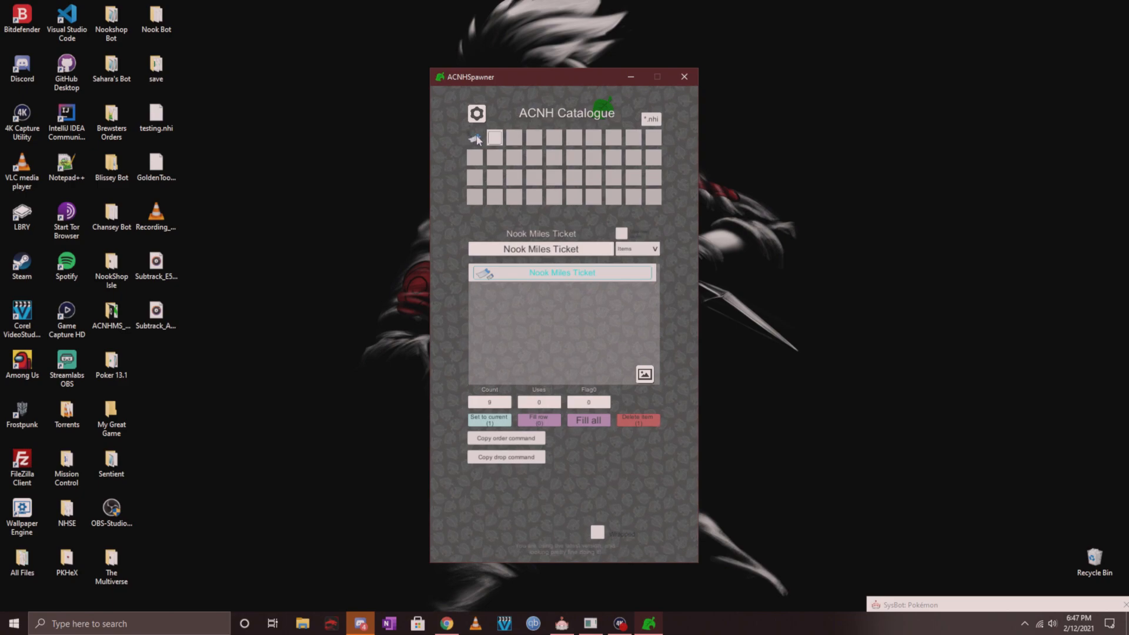
click(474, 138)
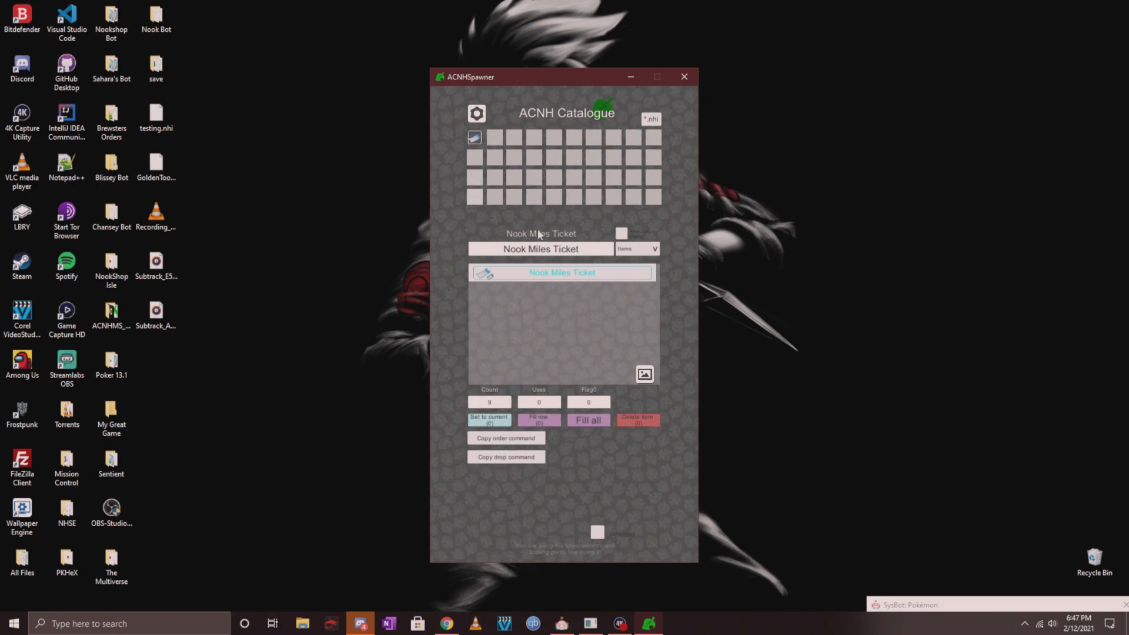
mouse_move(460, 150)
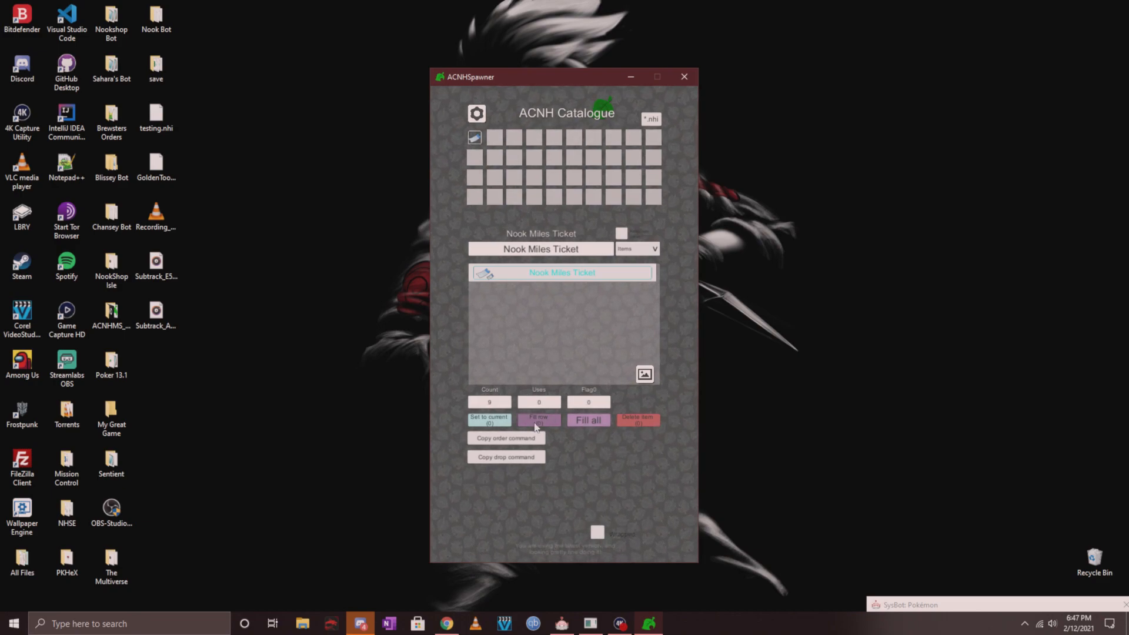
click(537, 420)
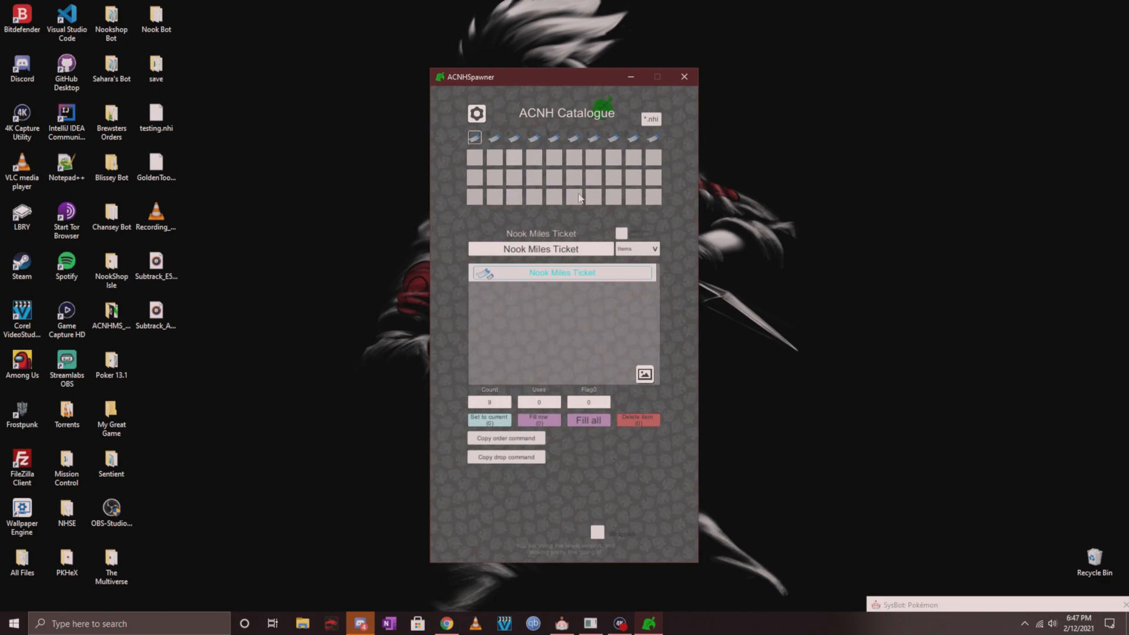
Step: Search 'hardwood' and fill all remaining empty slots with hardwood
click(540, 248)
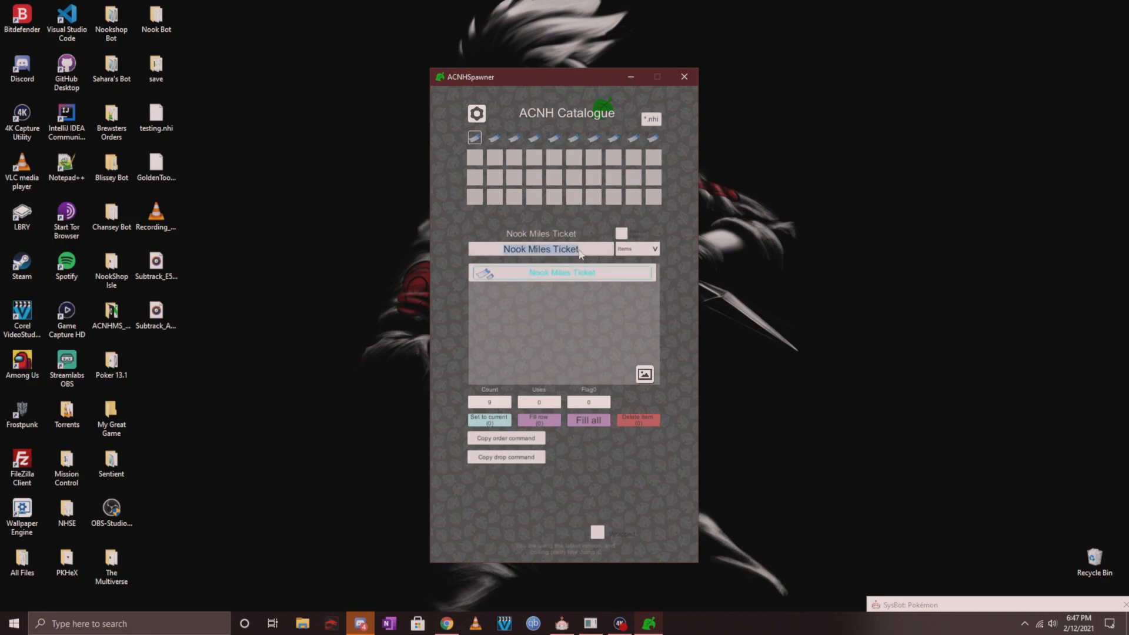
text(hardwood)
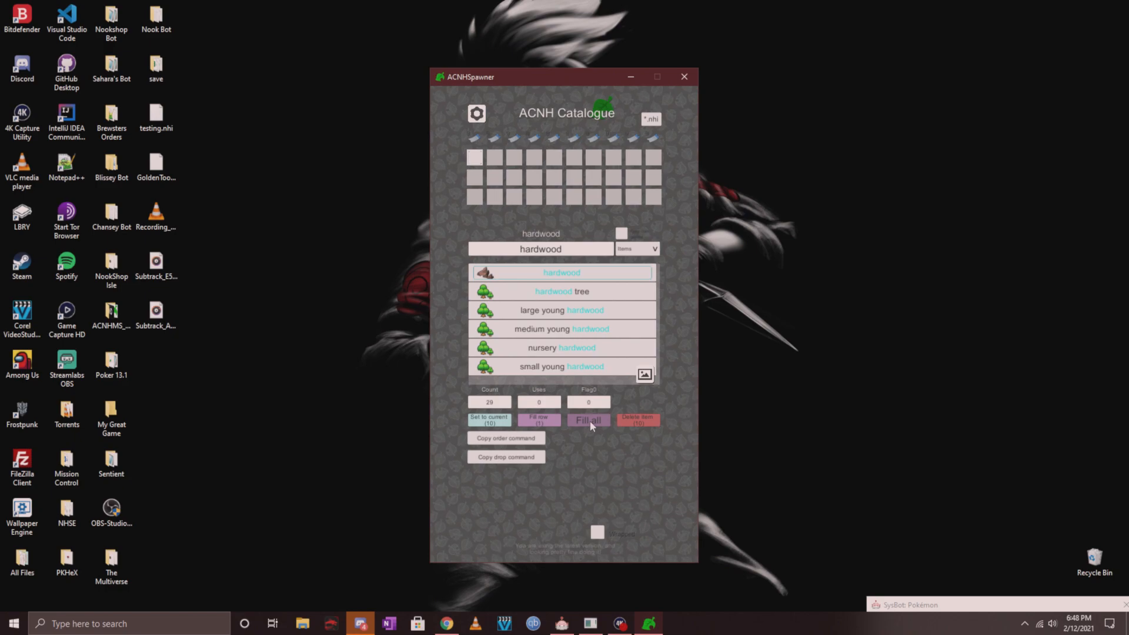
click(587, 419)
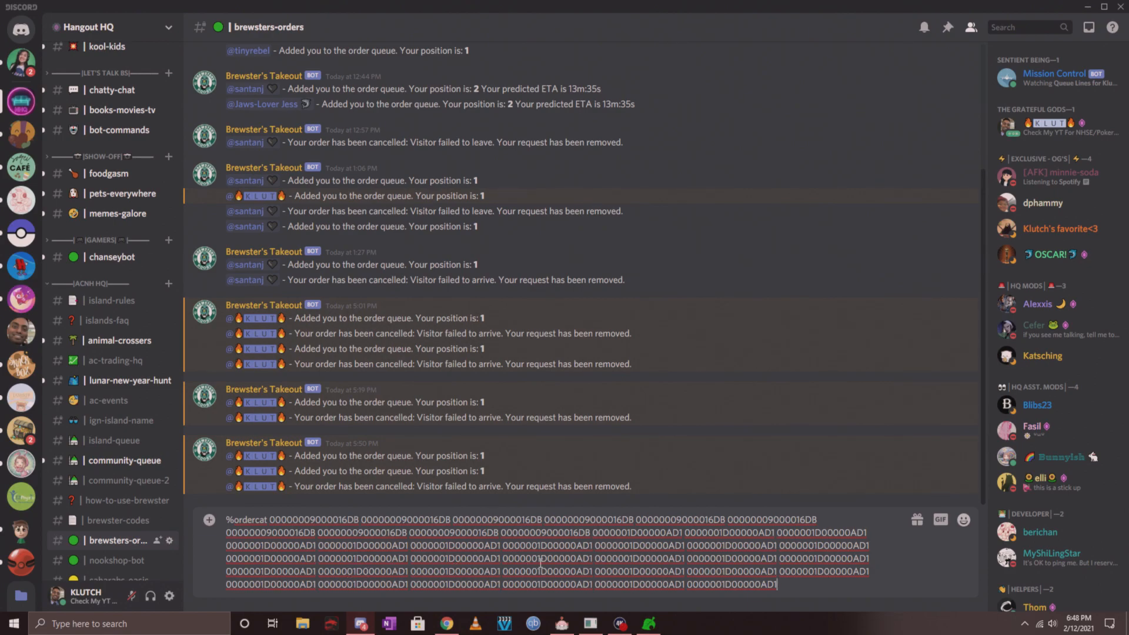
key(enter)
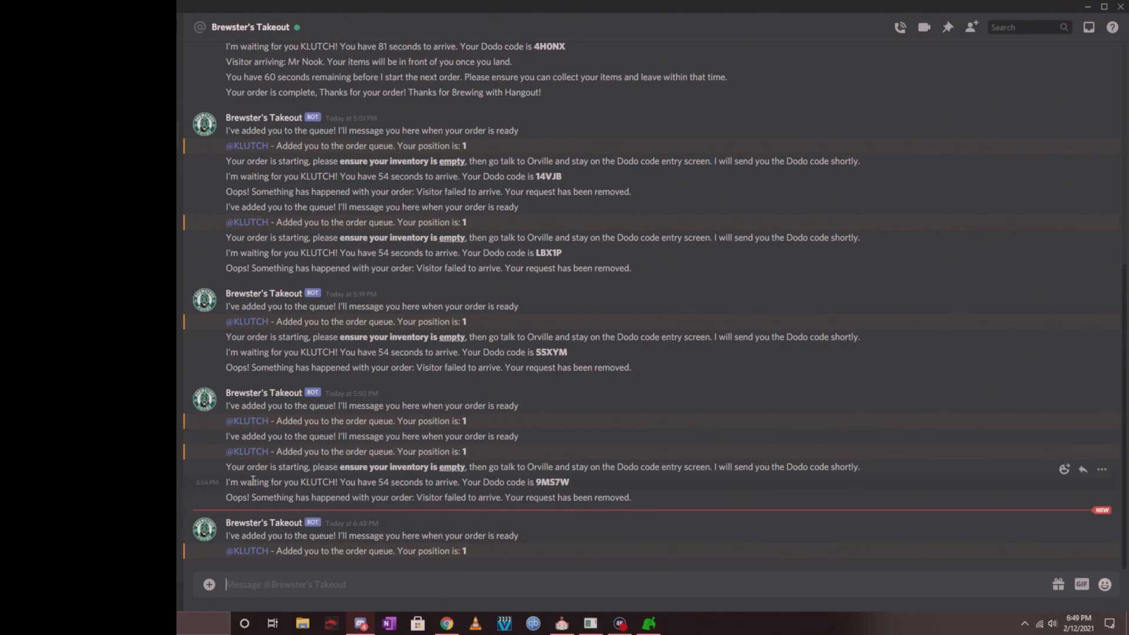
double_click(262, 467)
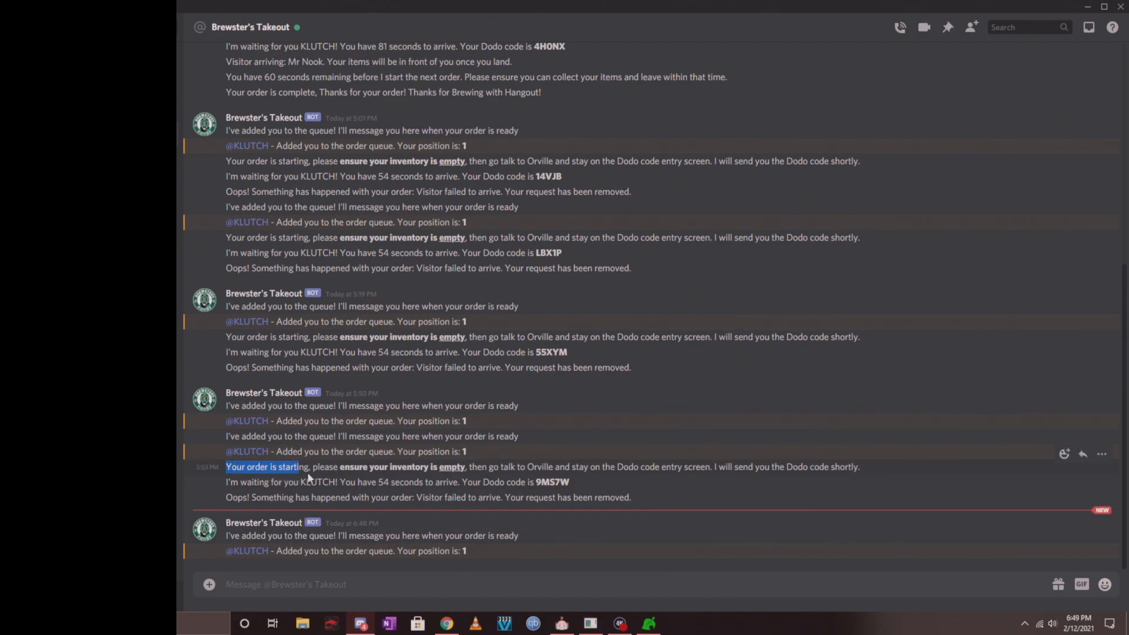
drag(309, 467, 708, 466)
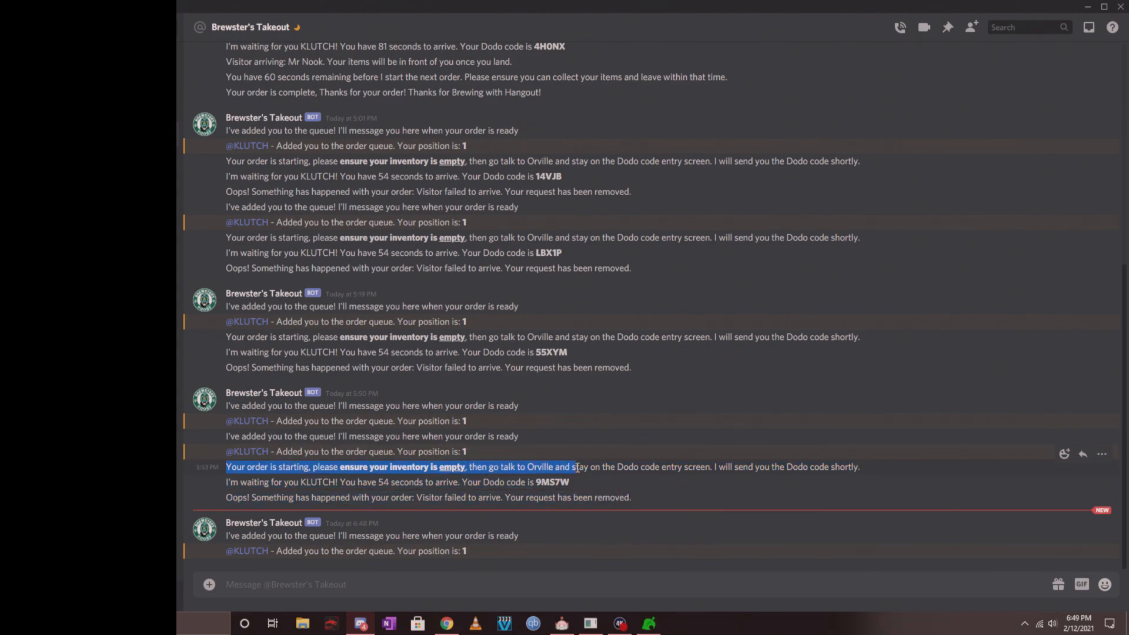
drag(576, 466, 719, 467)
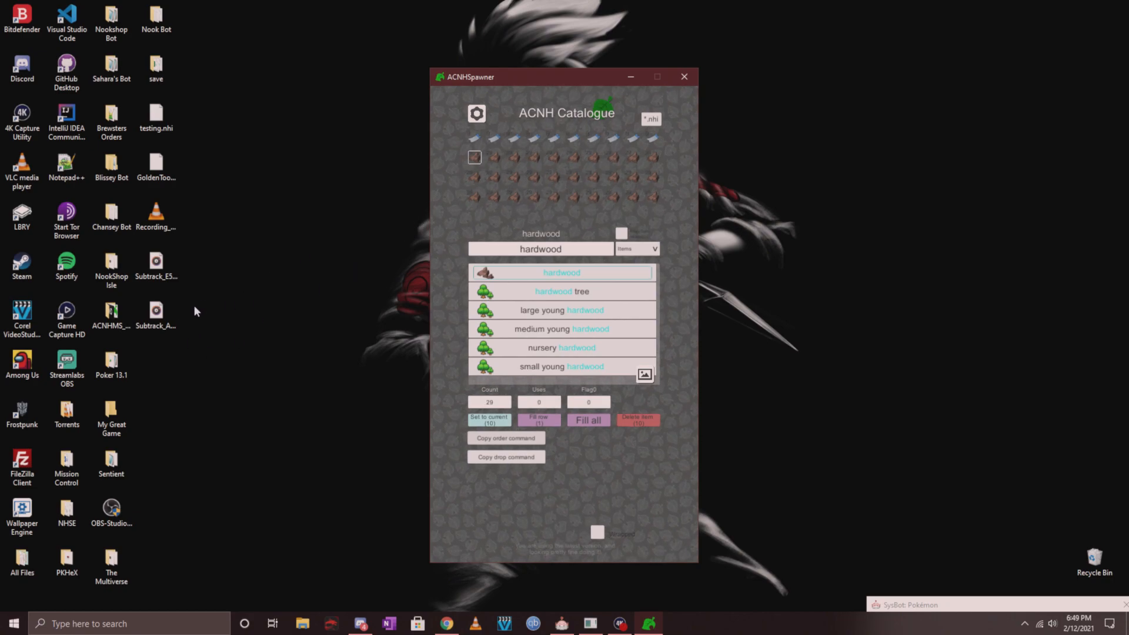
mouse_move(271, 258)
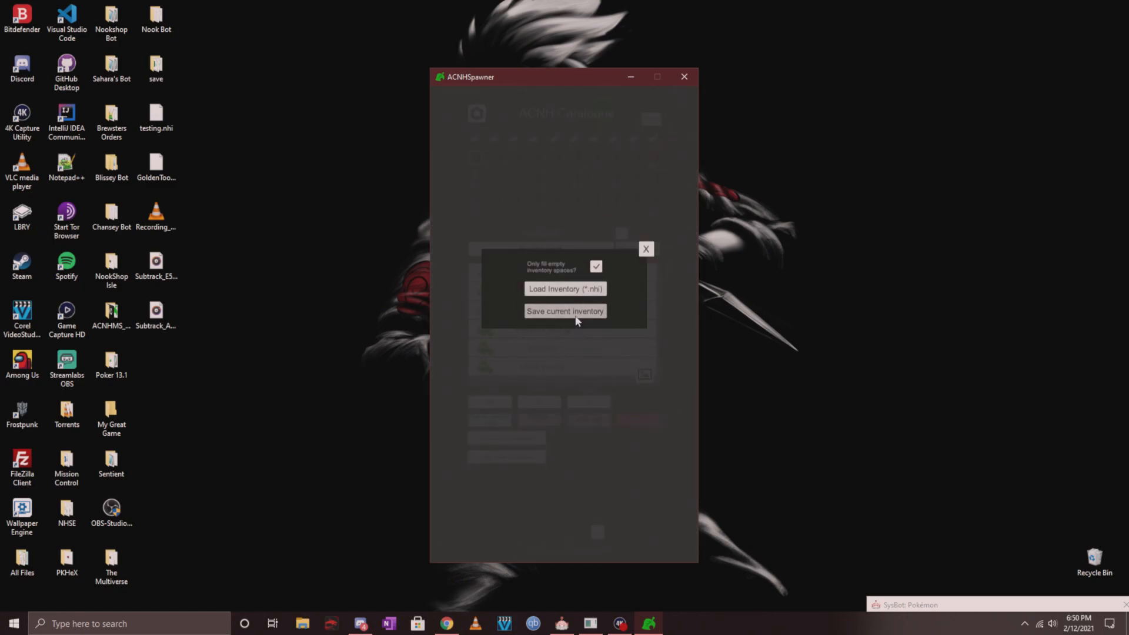
Step: Save the current inventory to the desktop as nookmilehardwoodnhi.nhi and close the file panel
click(566, 310)
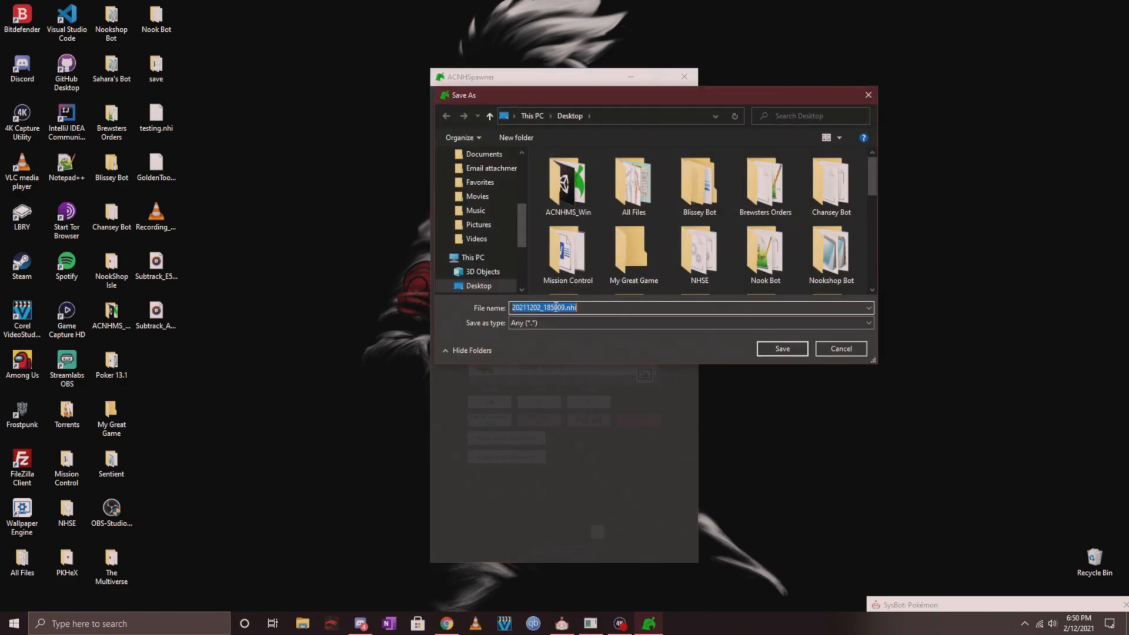
click(568, 307)
text(nookmile)
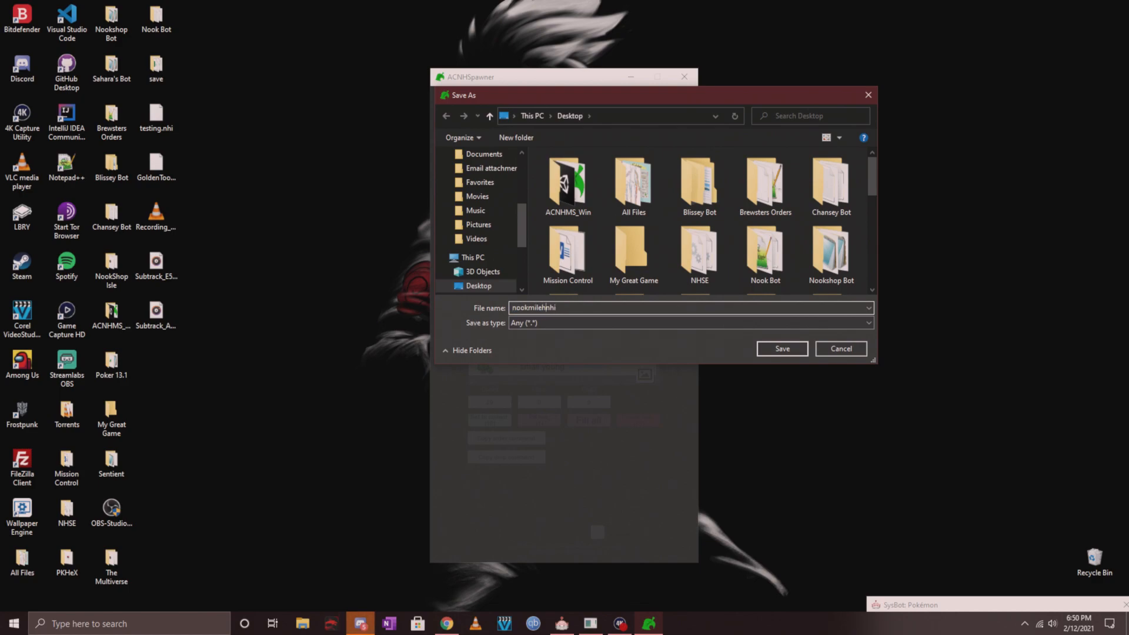
click(781, 348)
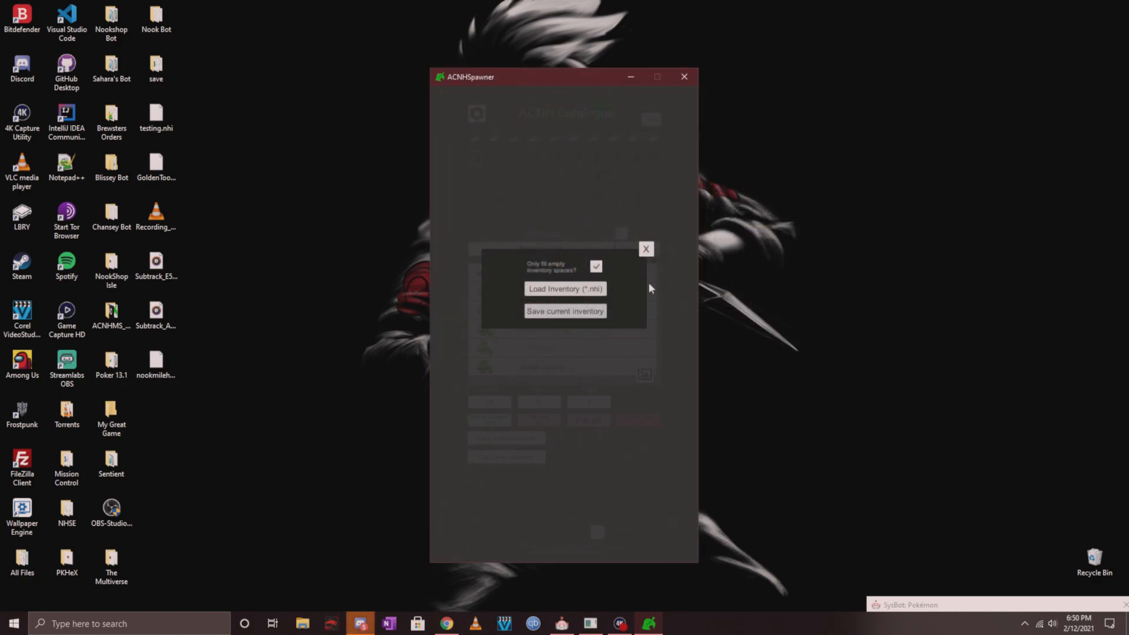
click(645, 248)
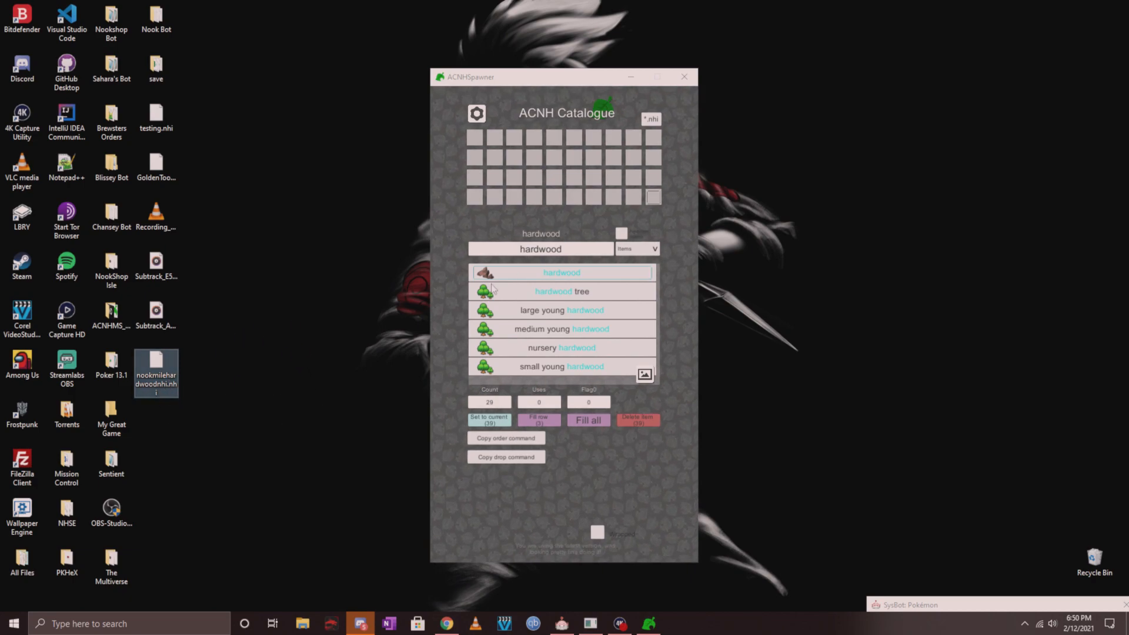
mouse_move(297, 243)
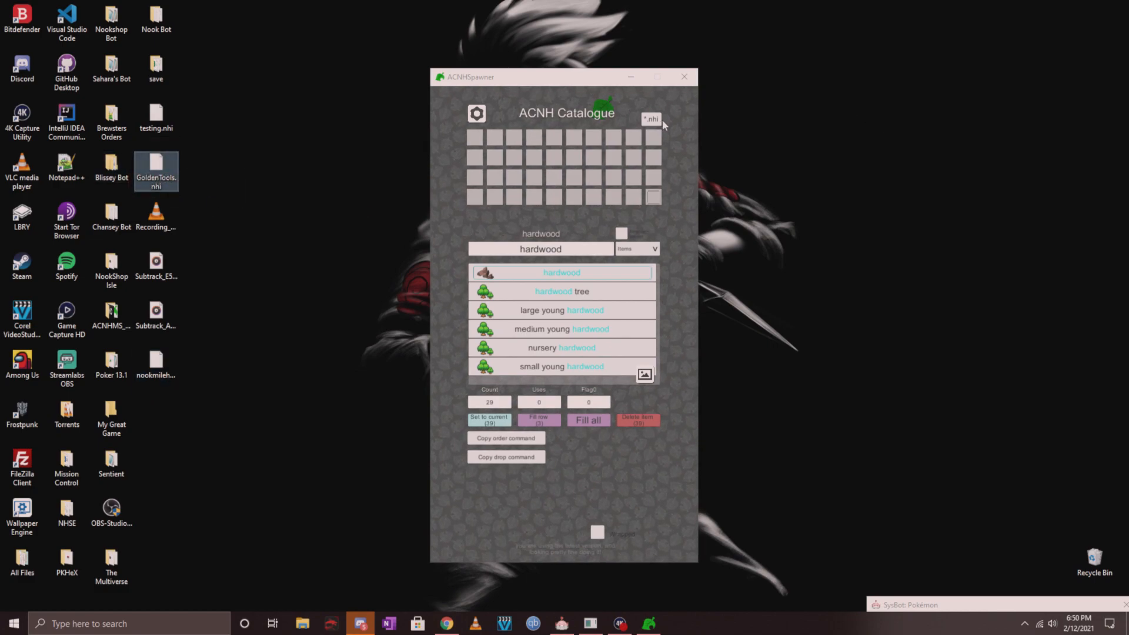
Step: Load GoldenTools.nhi from the Desktop and inspect one of the loaded golden tools
click(650, 119)
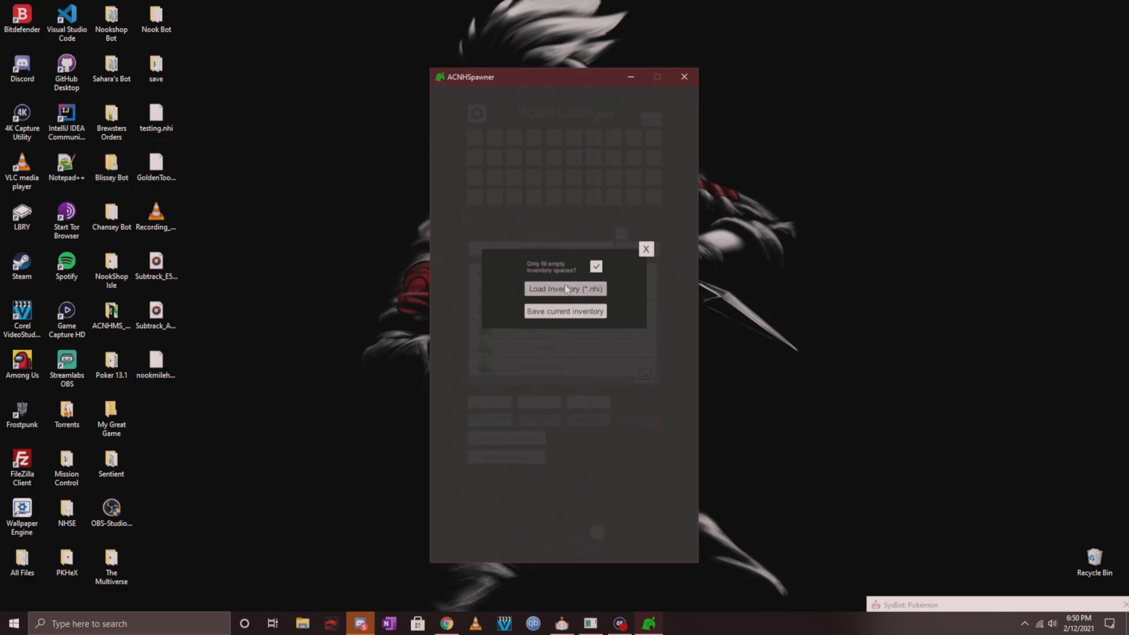
click(565, 289)
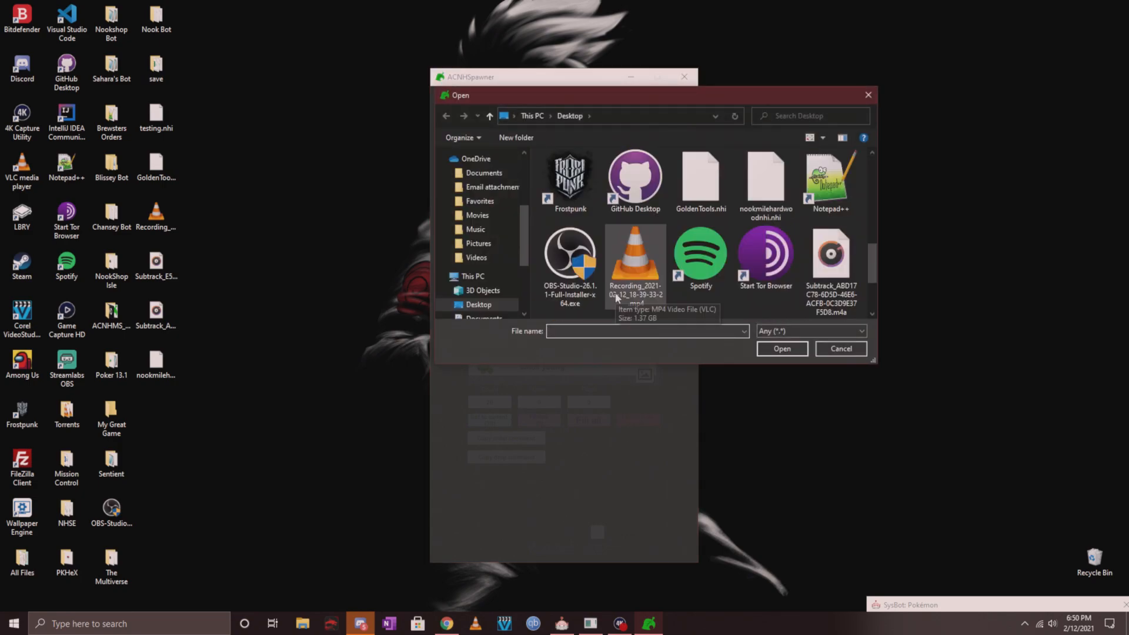
click(839, 348)
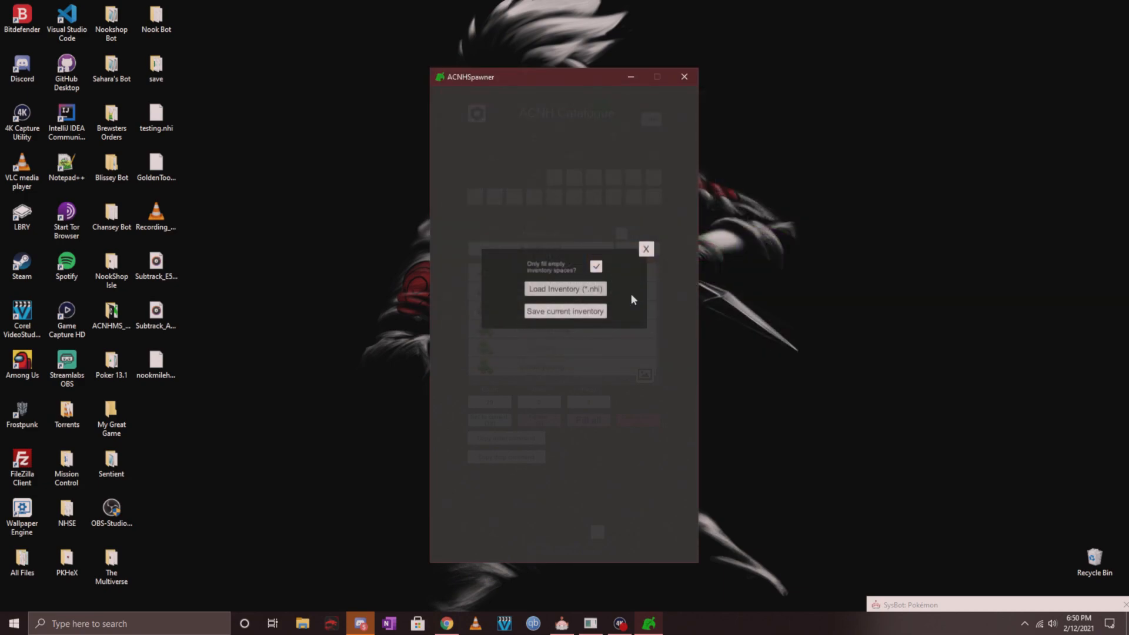
click(646, 250)
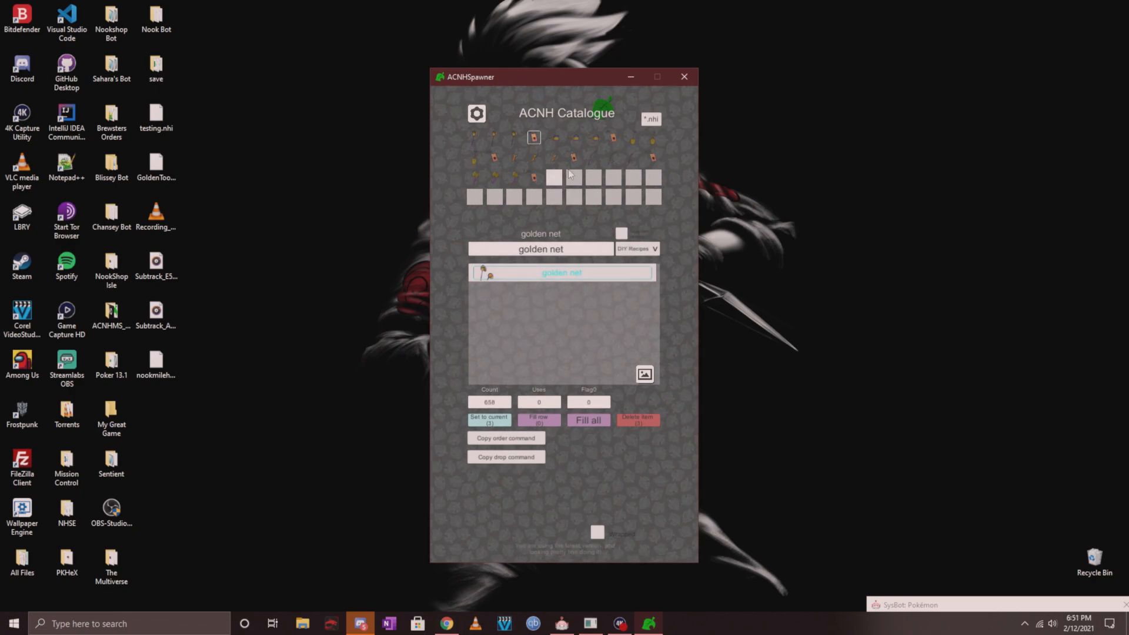
click(592, 137)
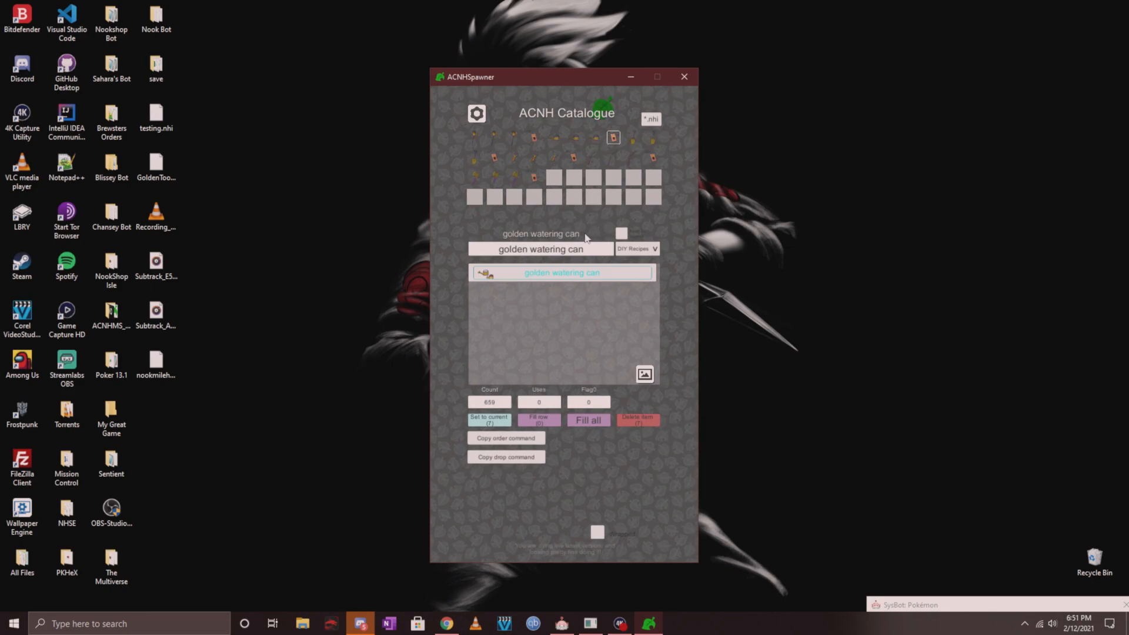
mouse_move(214, 277)
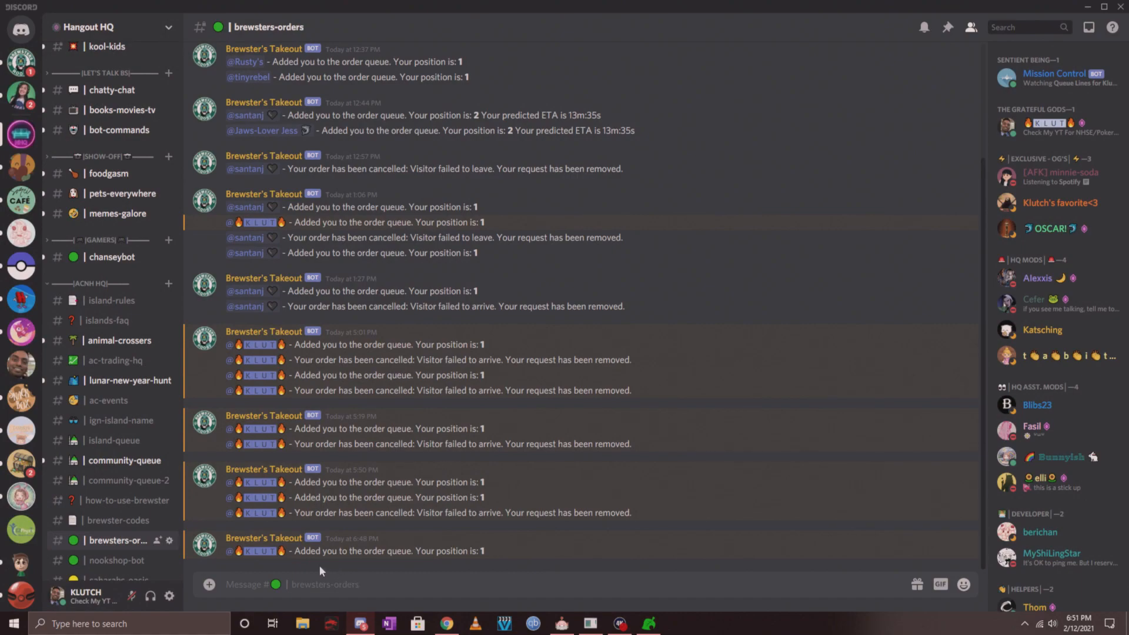
Step: Send '%order' with GoldenTools.nhi attached to the brewsters-orders channel
text(%o)
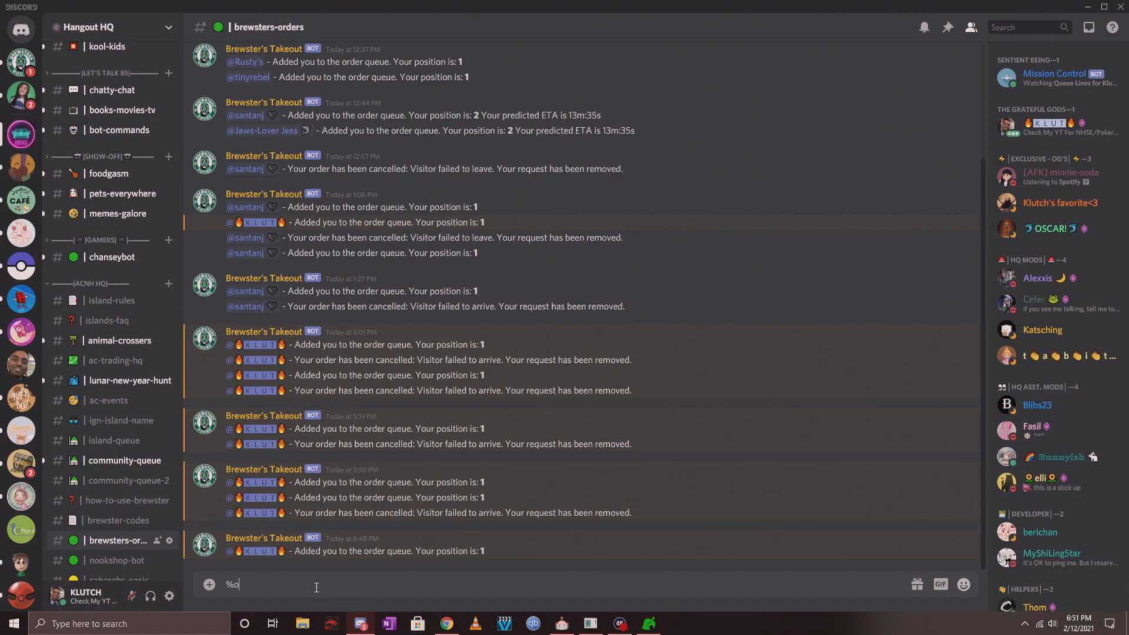
text(rder)
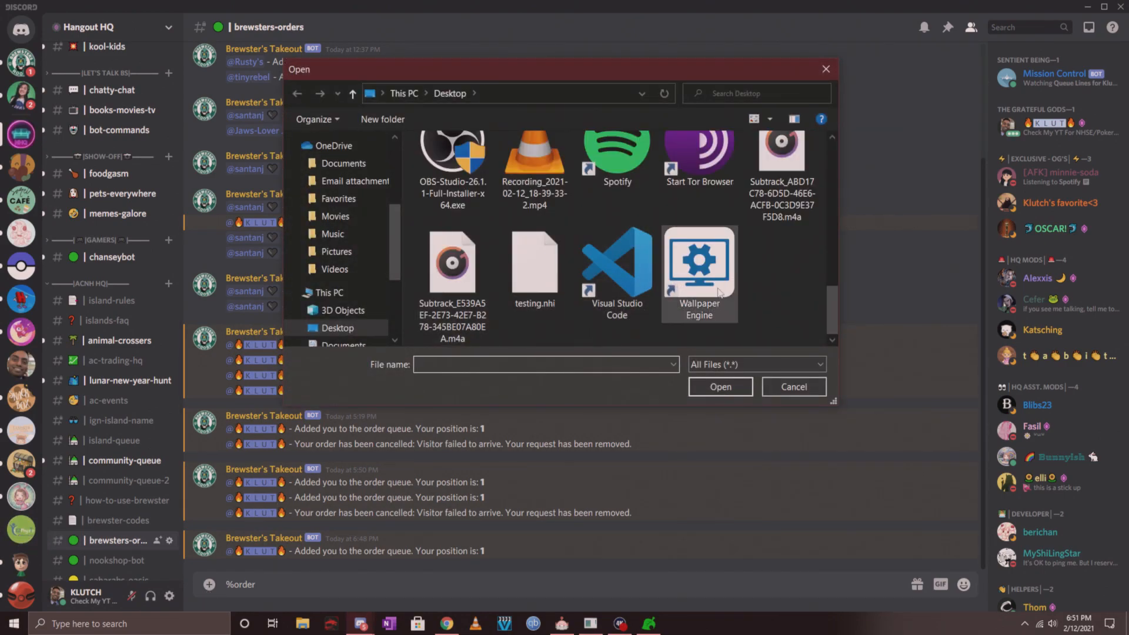
click(617, 173)
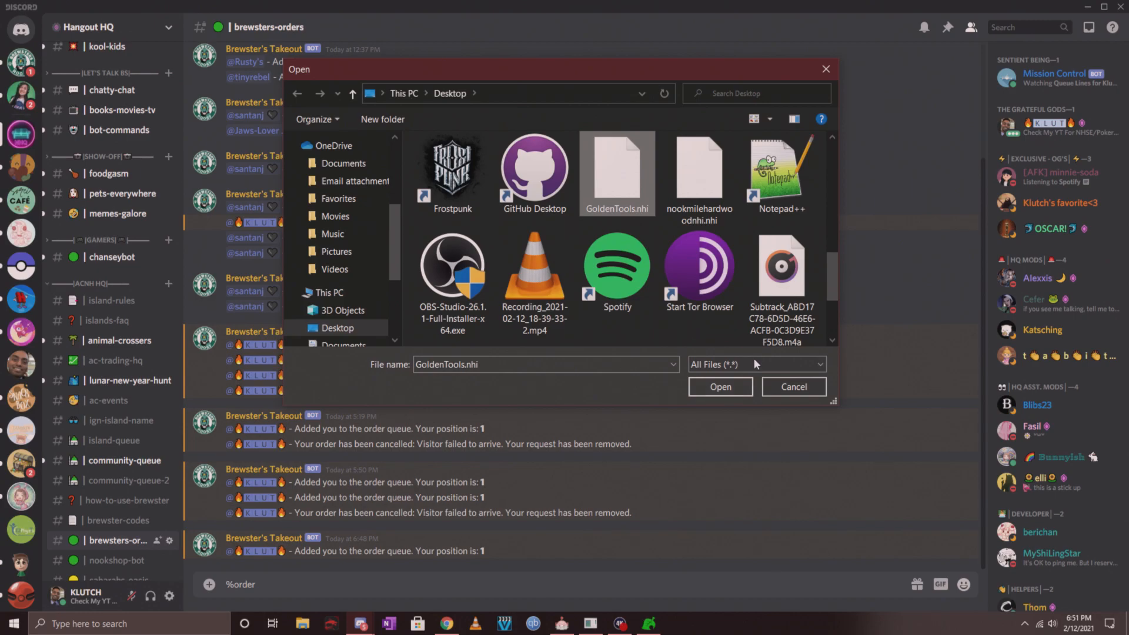
click(718, 387)
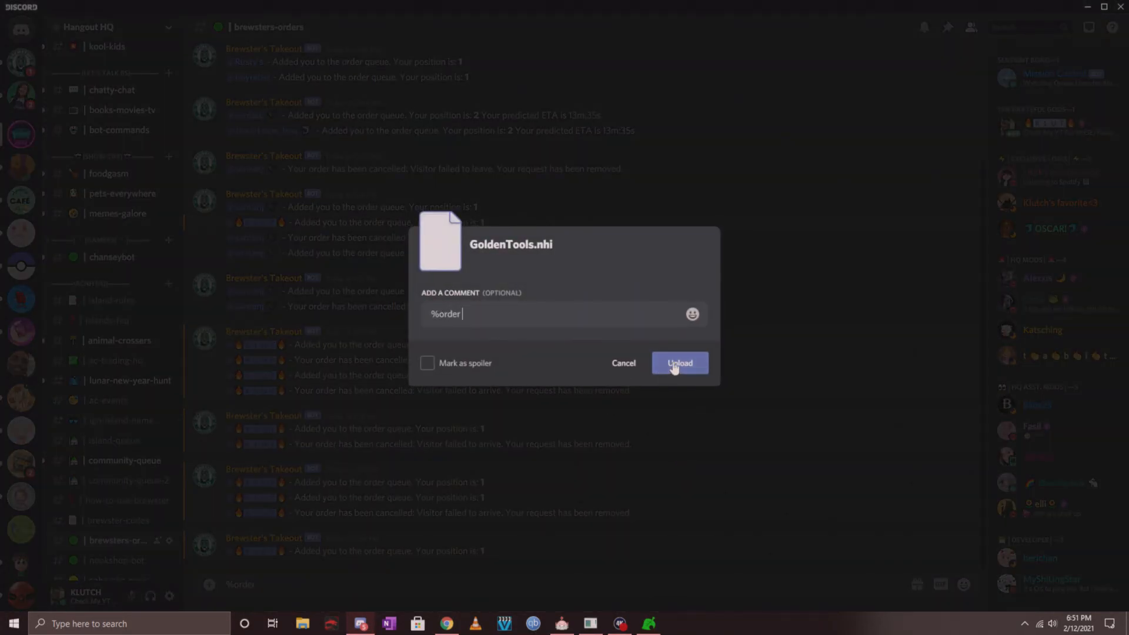
click(678, 363)
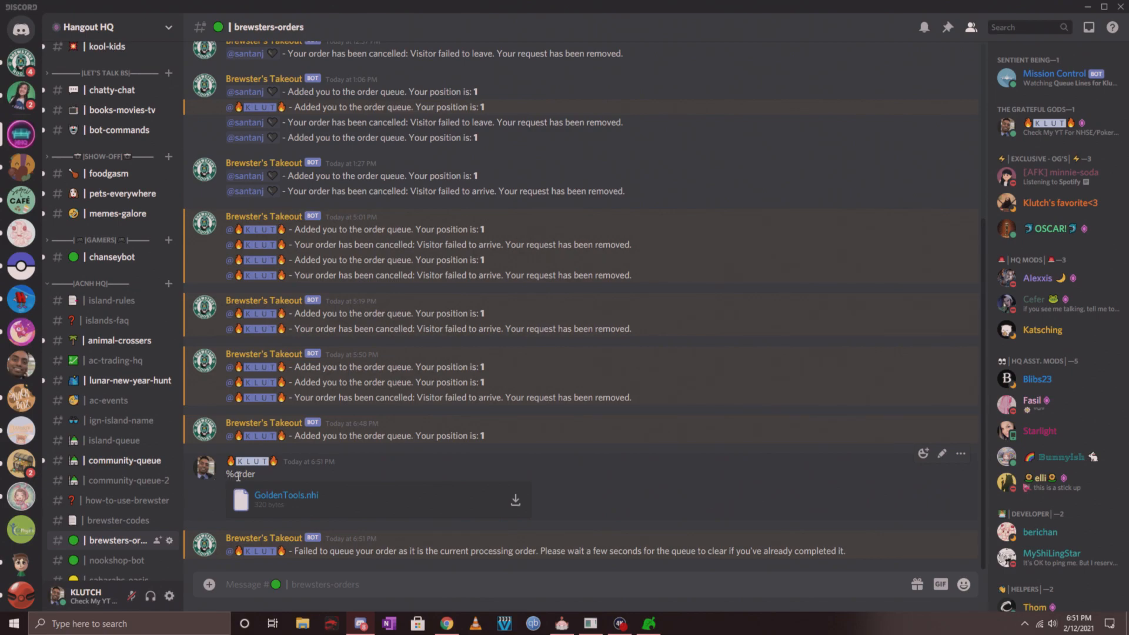
mouse_move(171, 524)
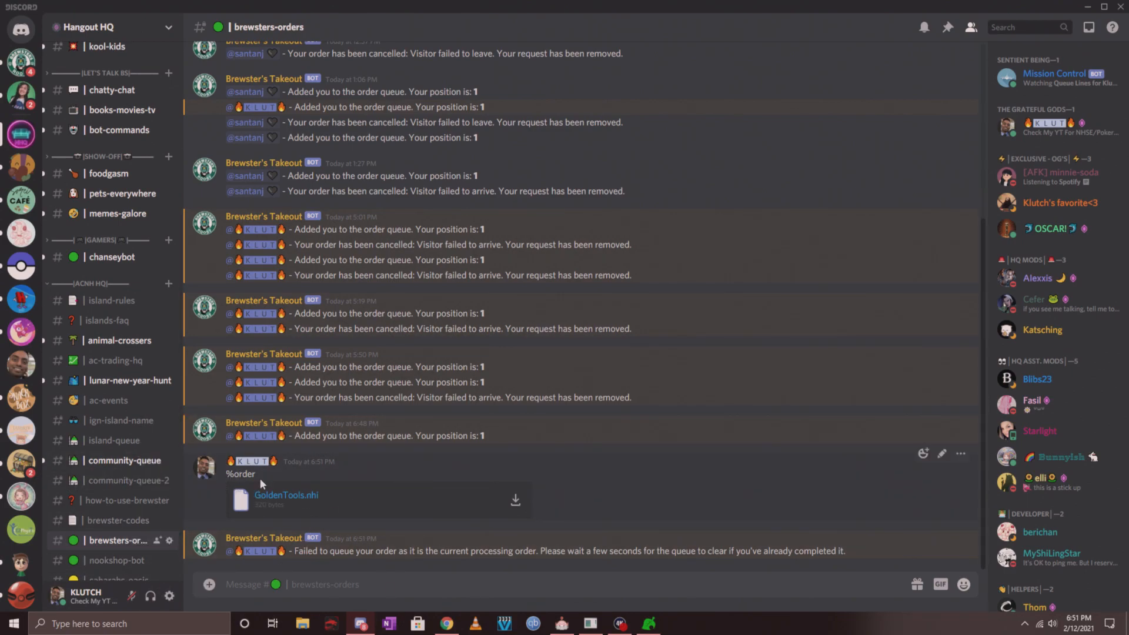
mouse_move(451, 530)
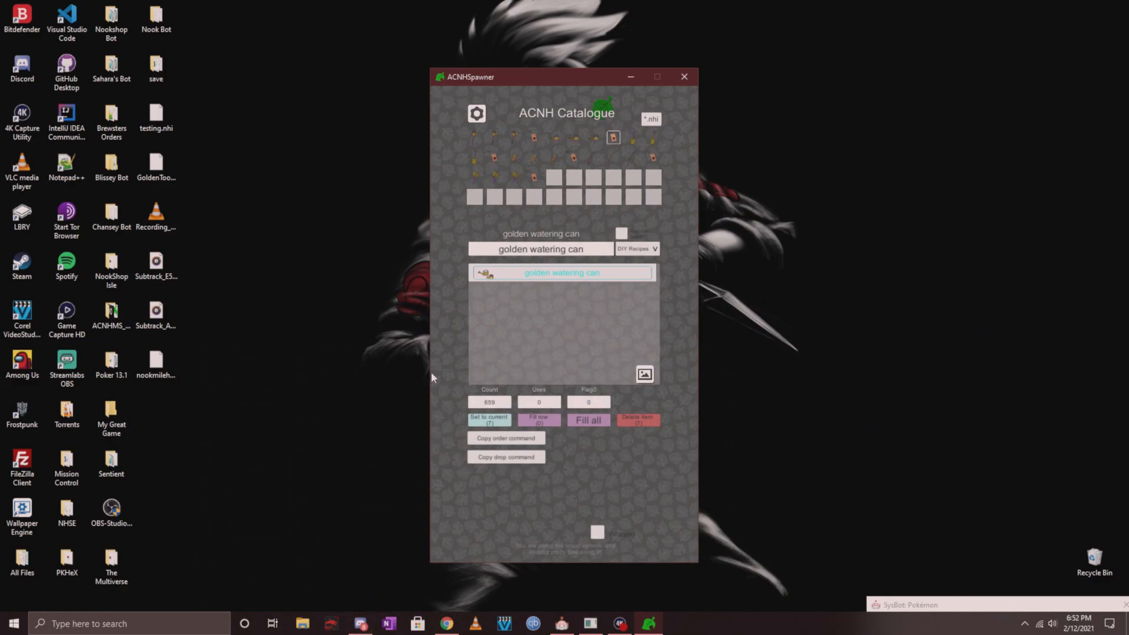
mouse_move(437, 344)
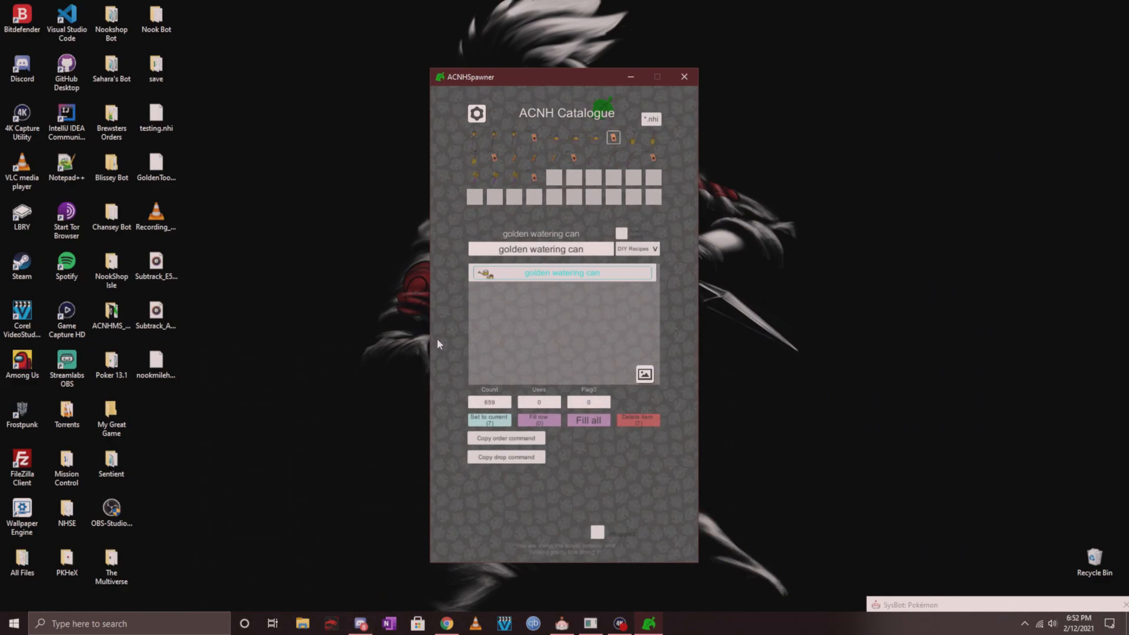
mouse_move(473, 385)
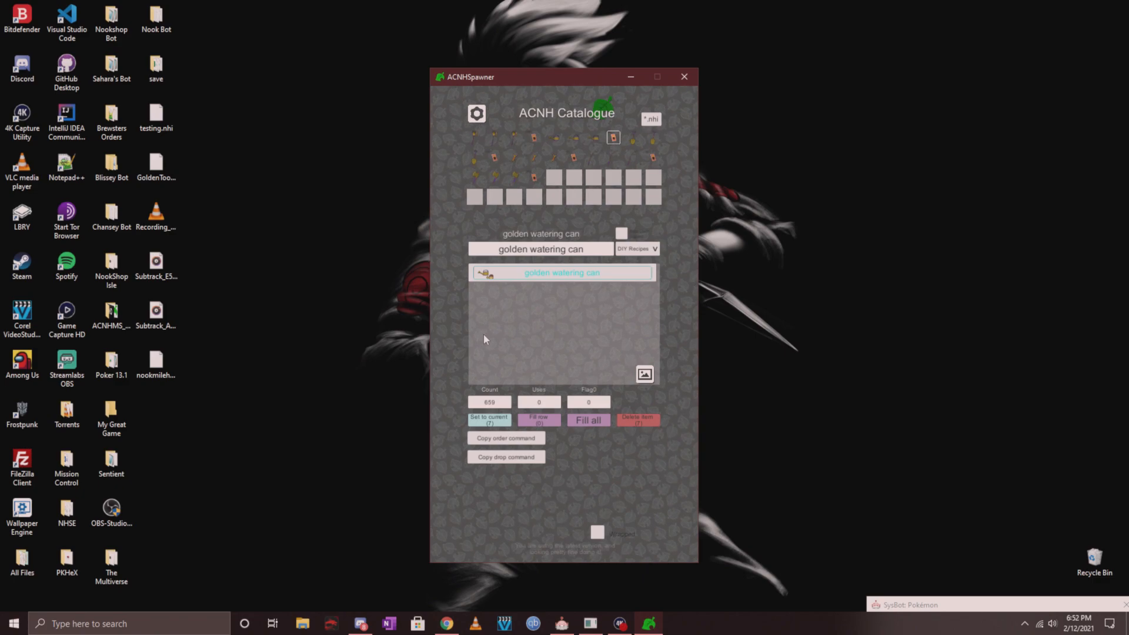
mouse_move(494, 331)
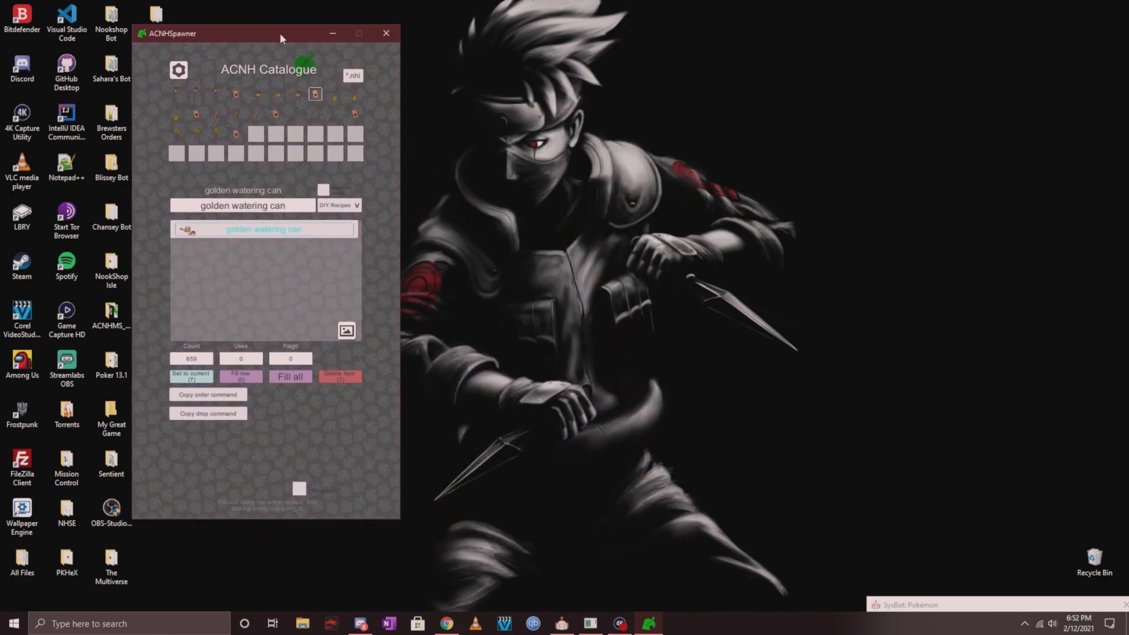
Step: Drag the spawner window to the desktop's upper-left corner
drag(281, 33, 216, 15)
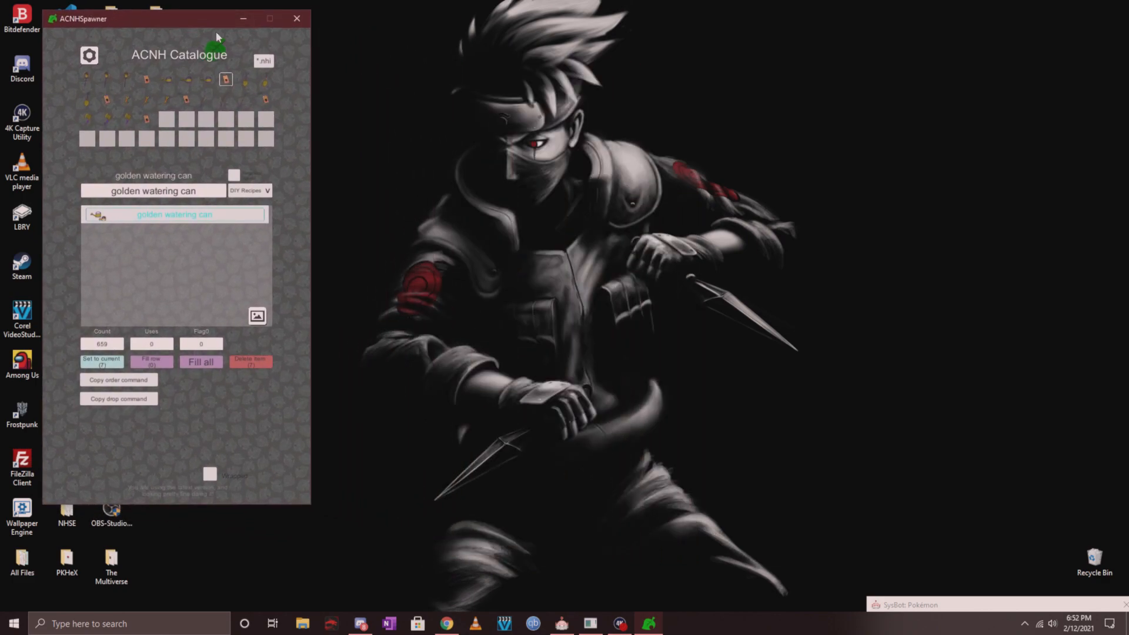